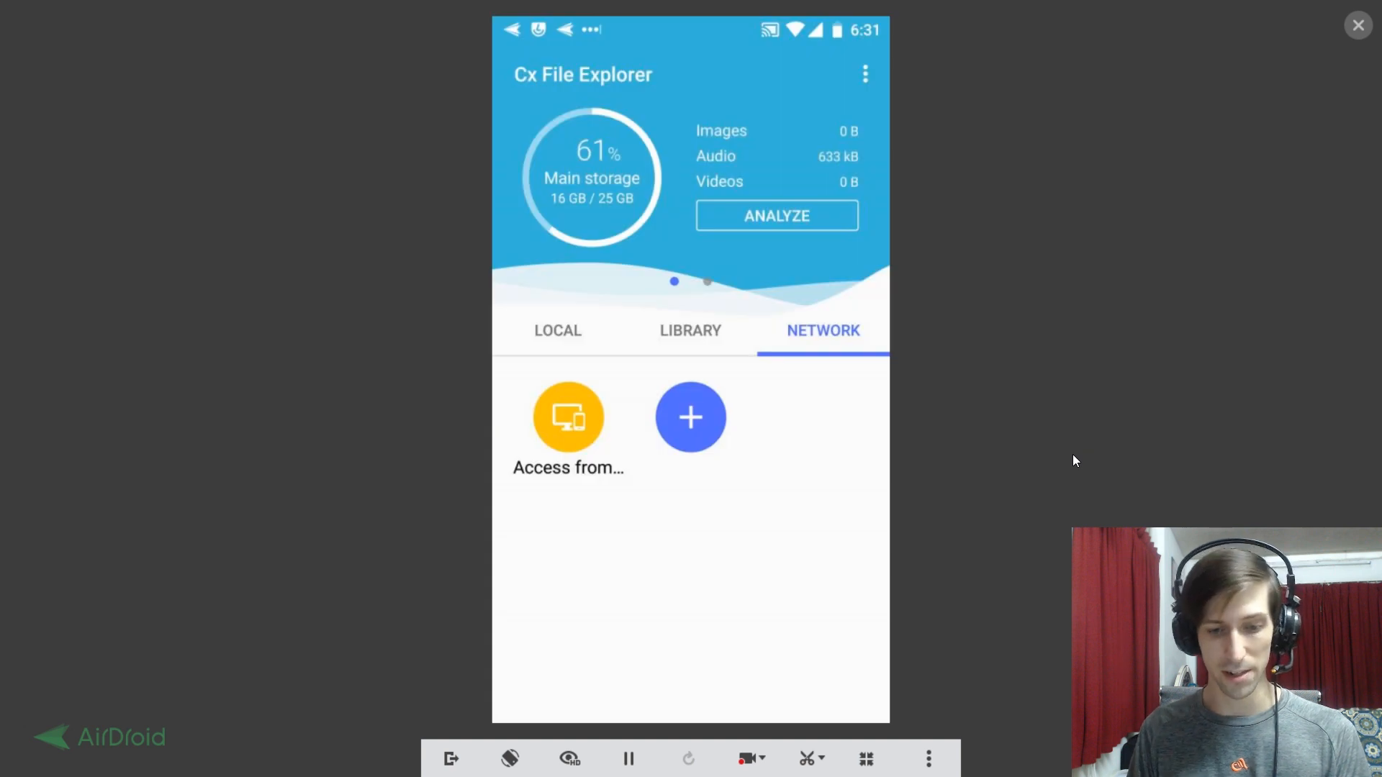
- Add a new Local Network connection and pick DESKTOP-1F8P46T, pre-filling host 192.168.1.136
left_click(557, 331)
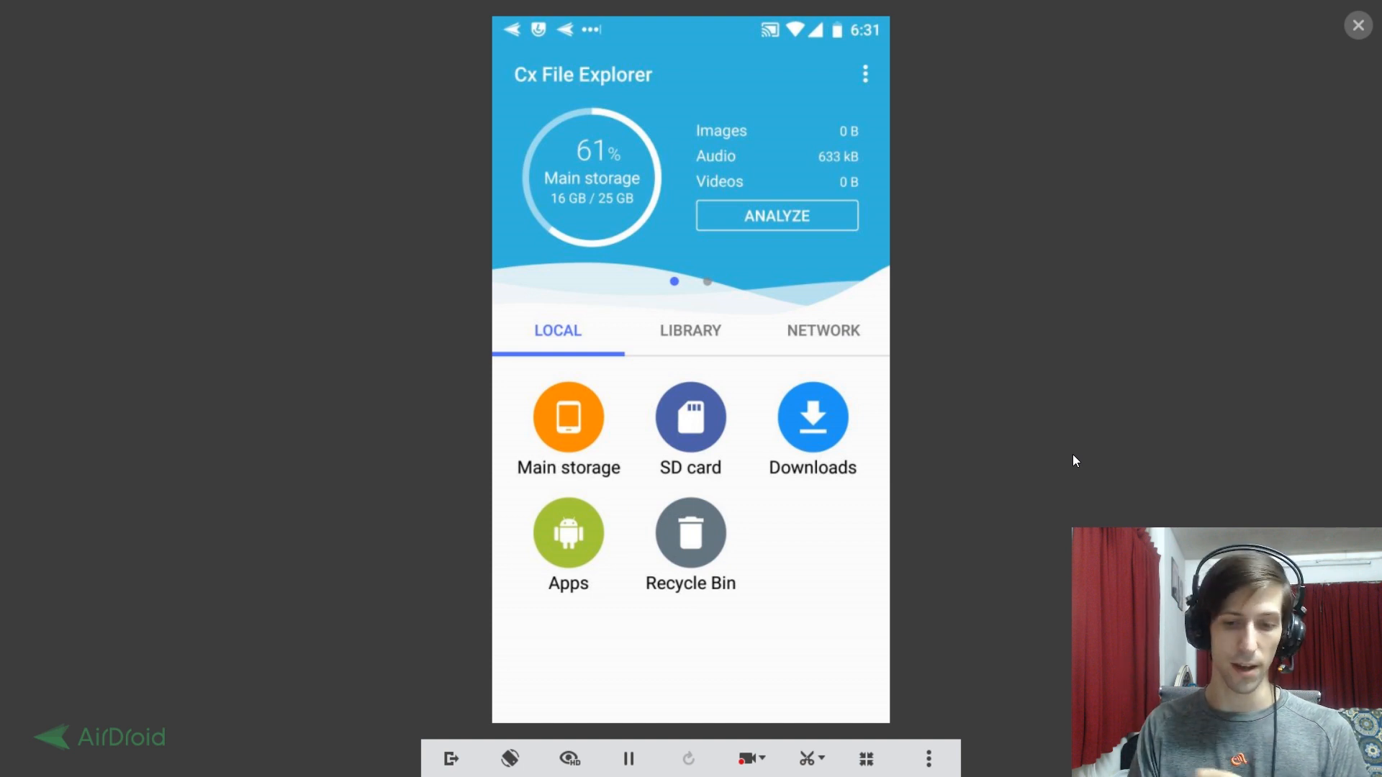
left_click(822, 332)
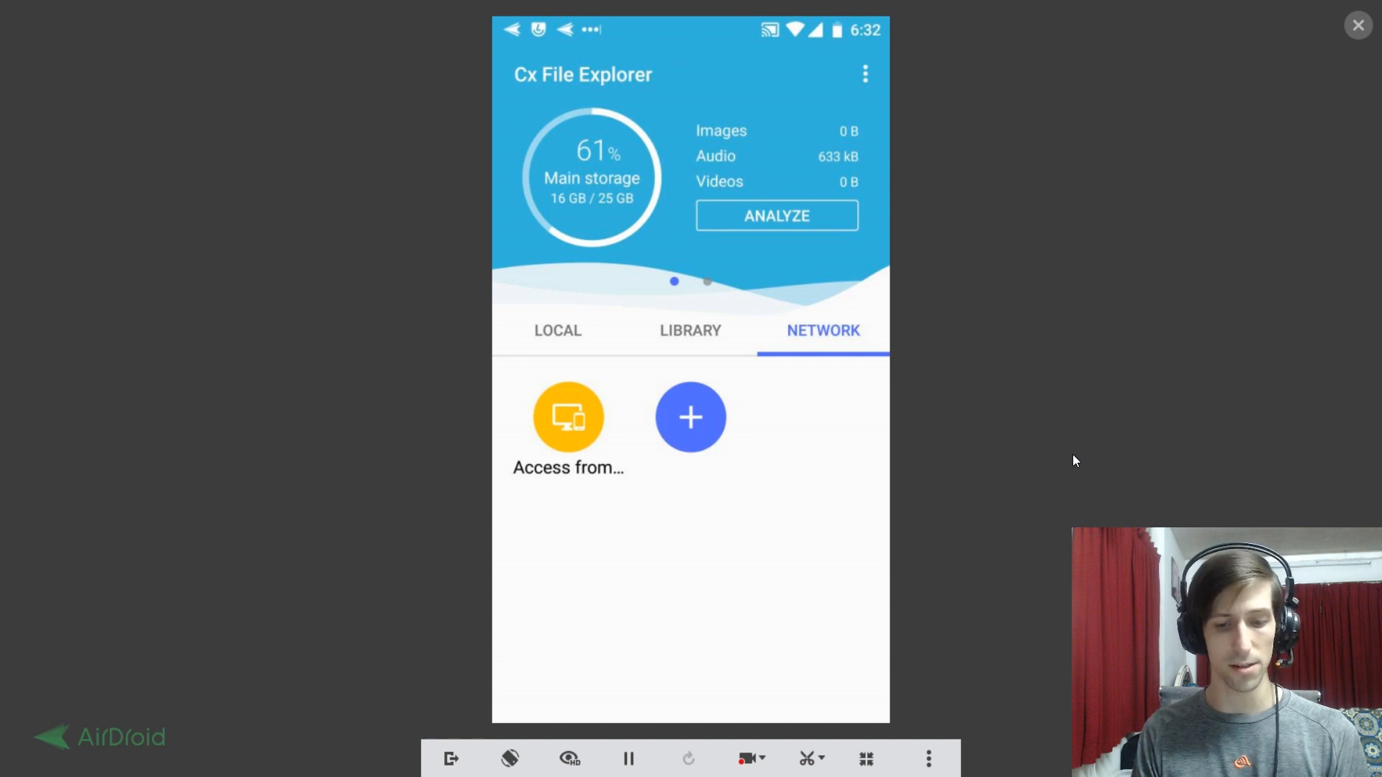
left_click(689, 417)
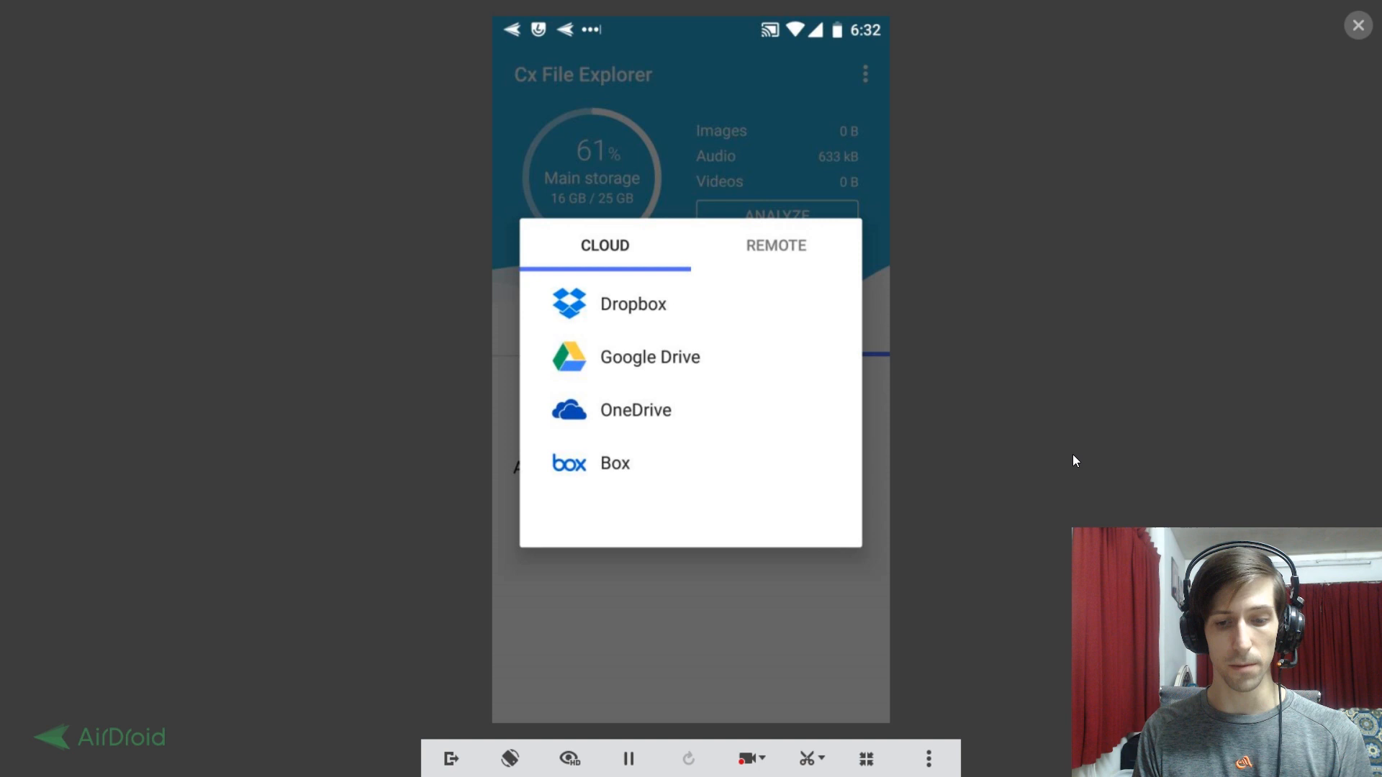
left_click(774, 244)
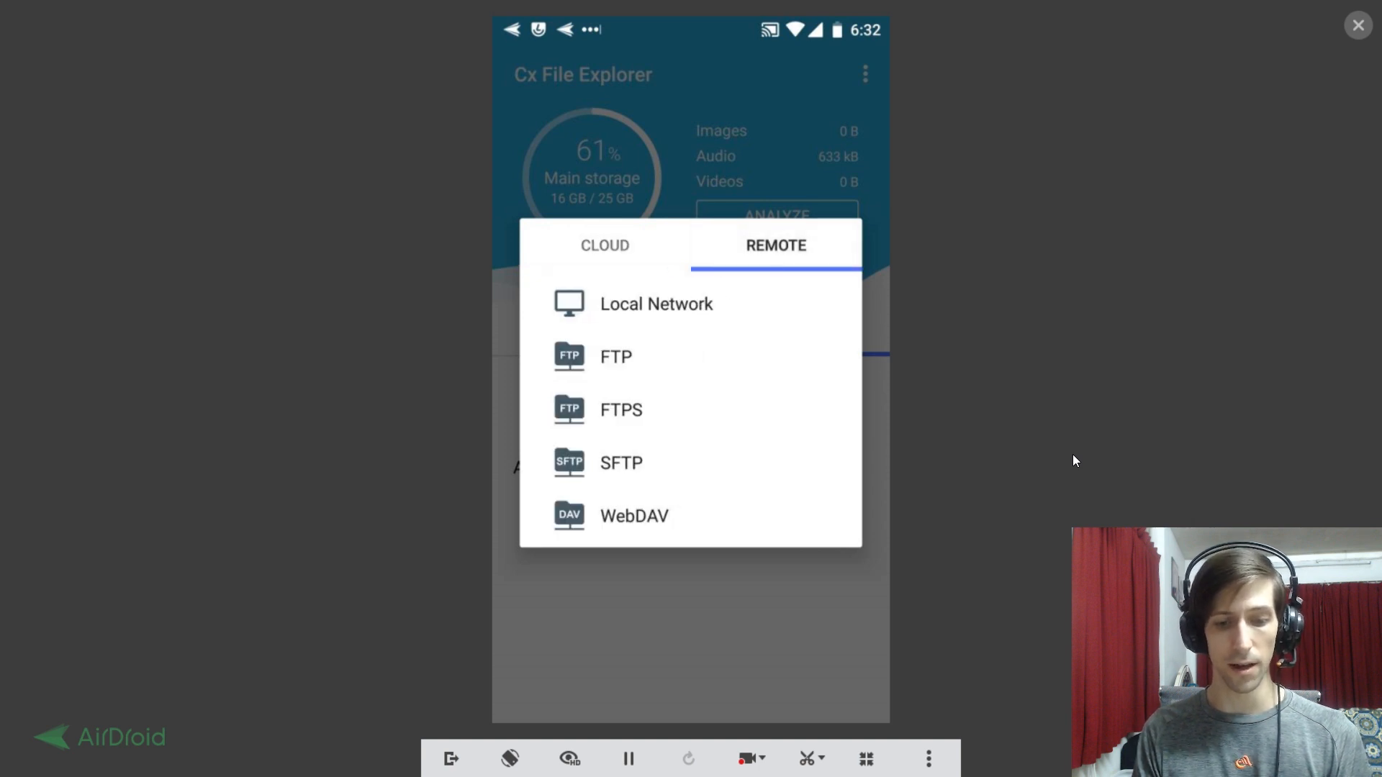
left_click(657, 304)
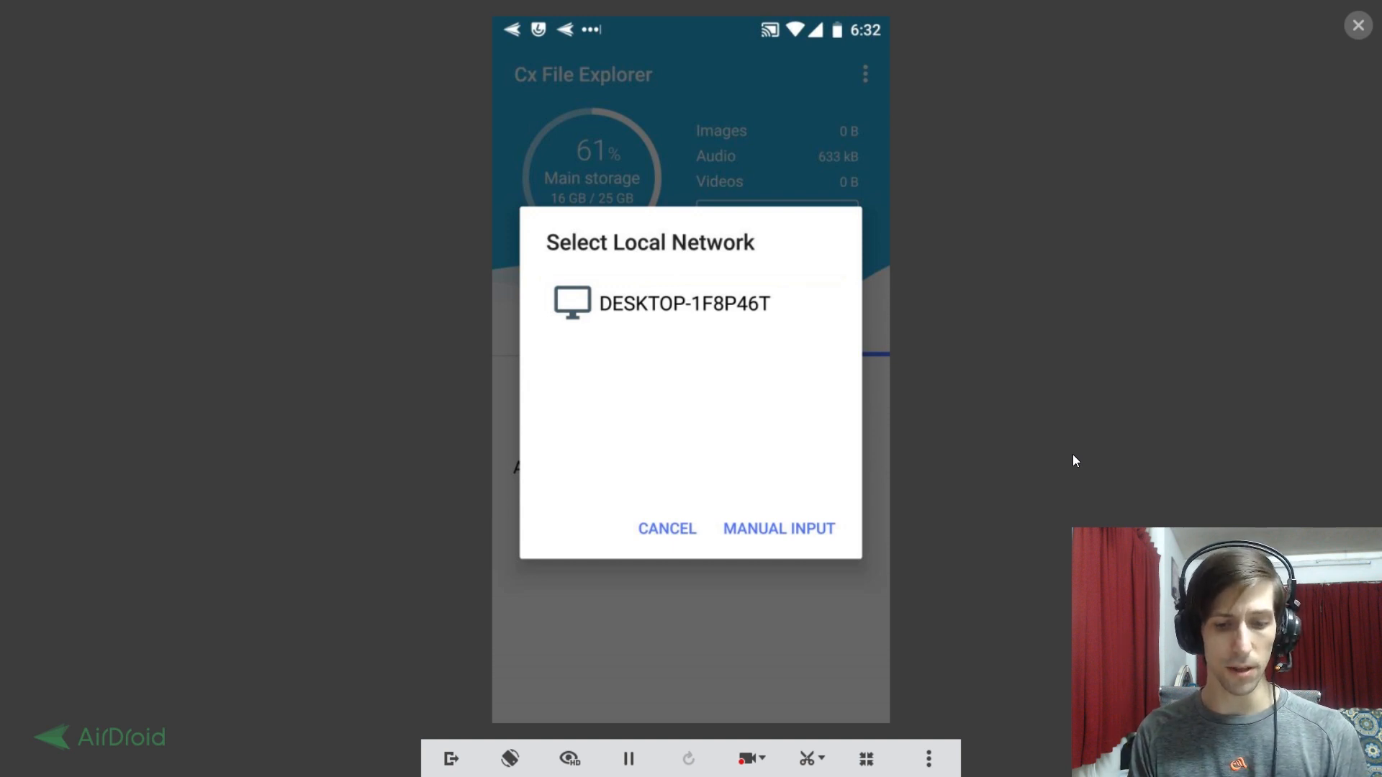
left_click(661, 303)
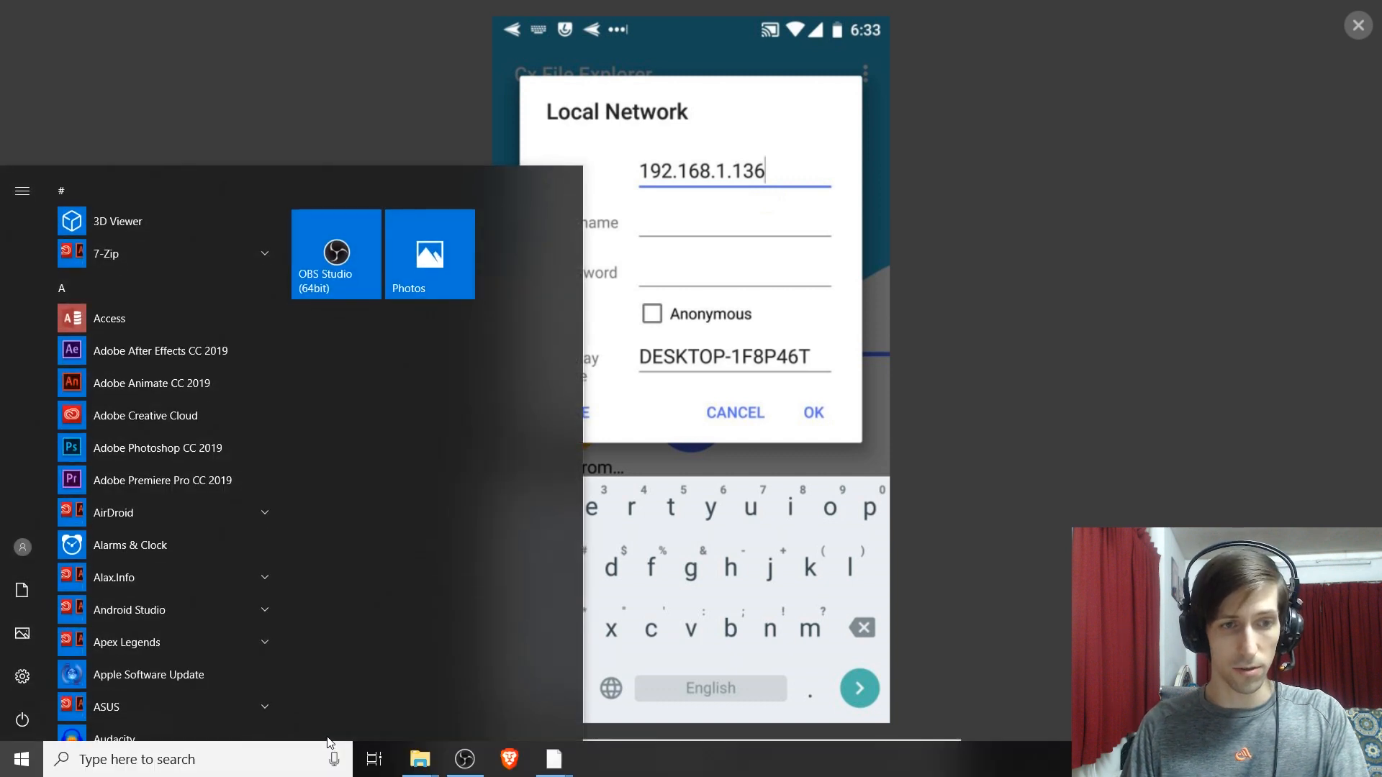
- Run ipconfig in Command Prompt to confirm the Wi-Fi IPv4 address 192.168.1.136
type("cm")
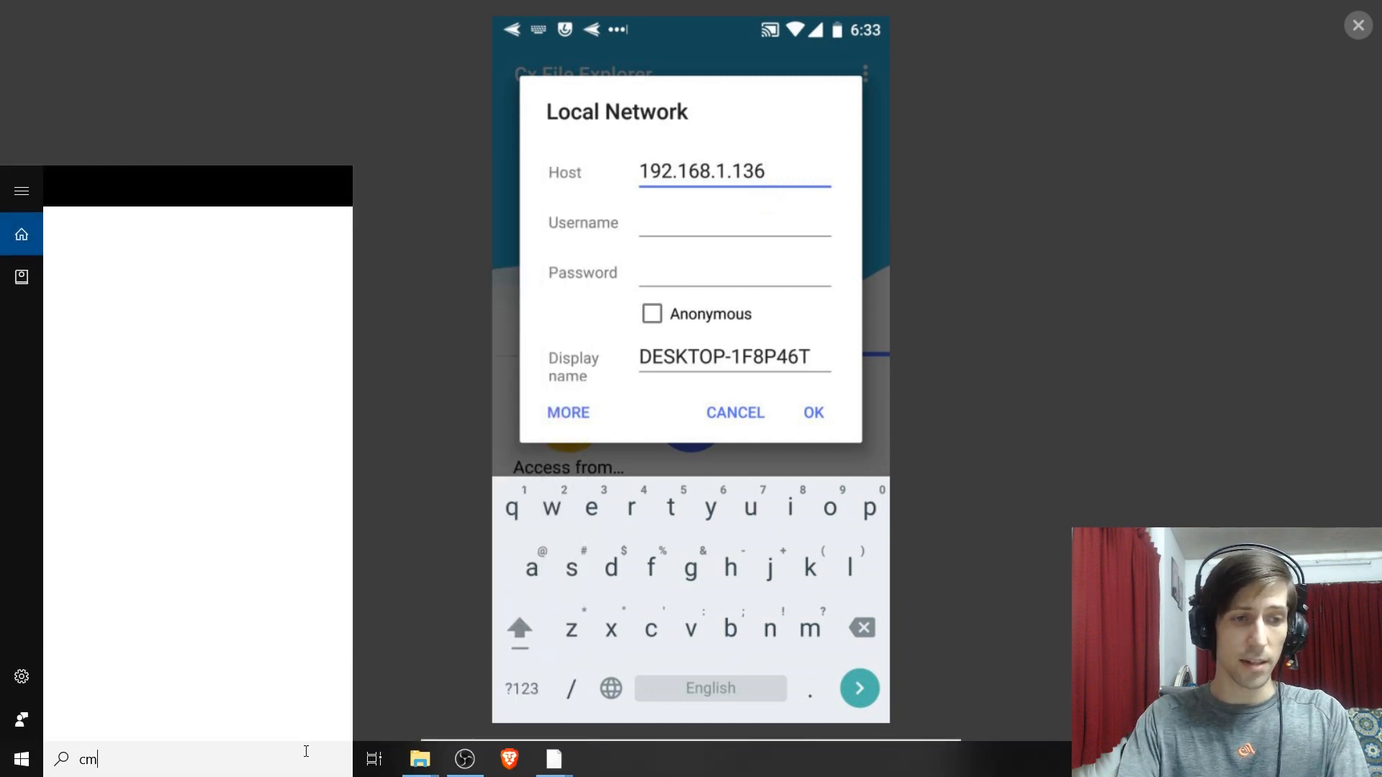
type("d")
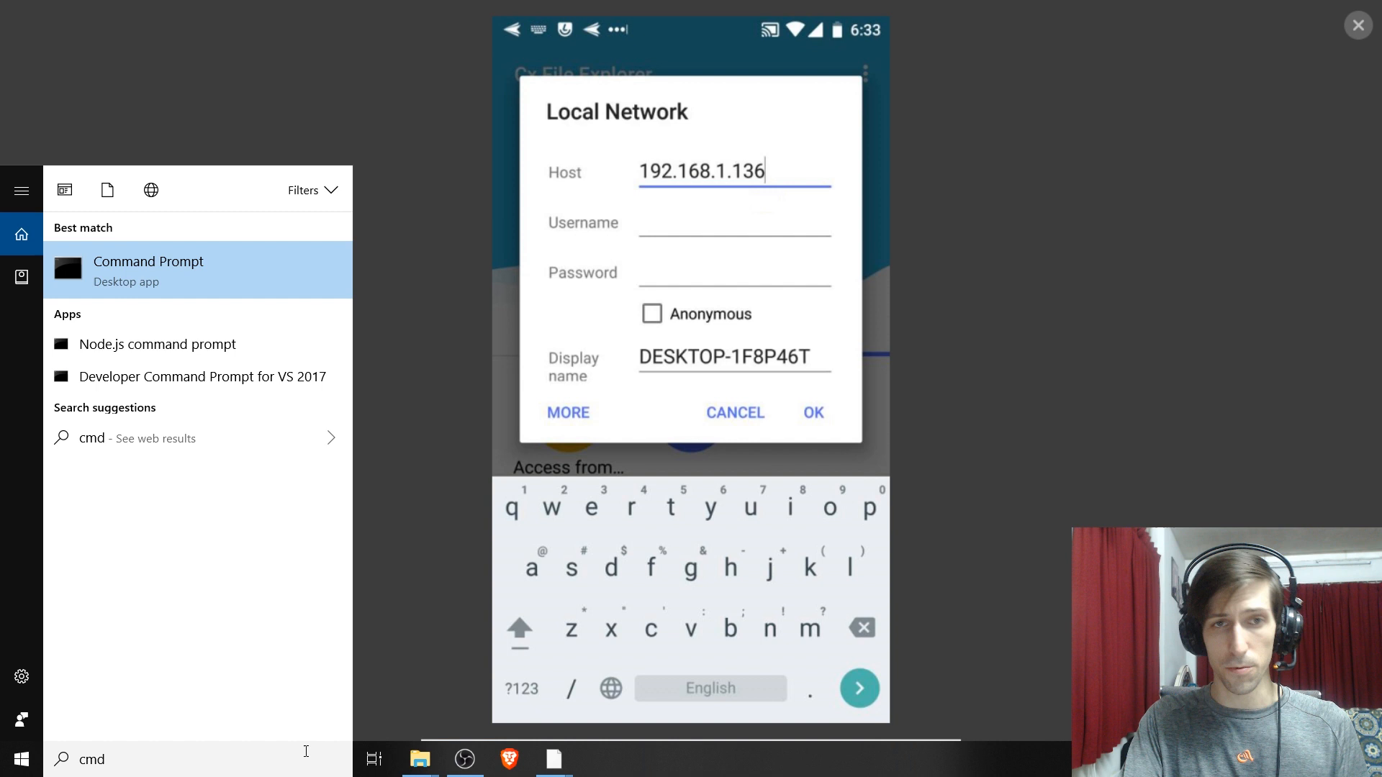
left_click(149, 271)
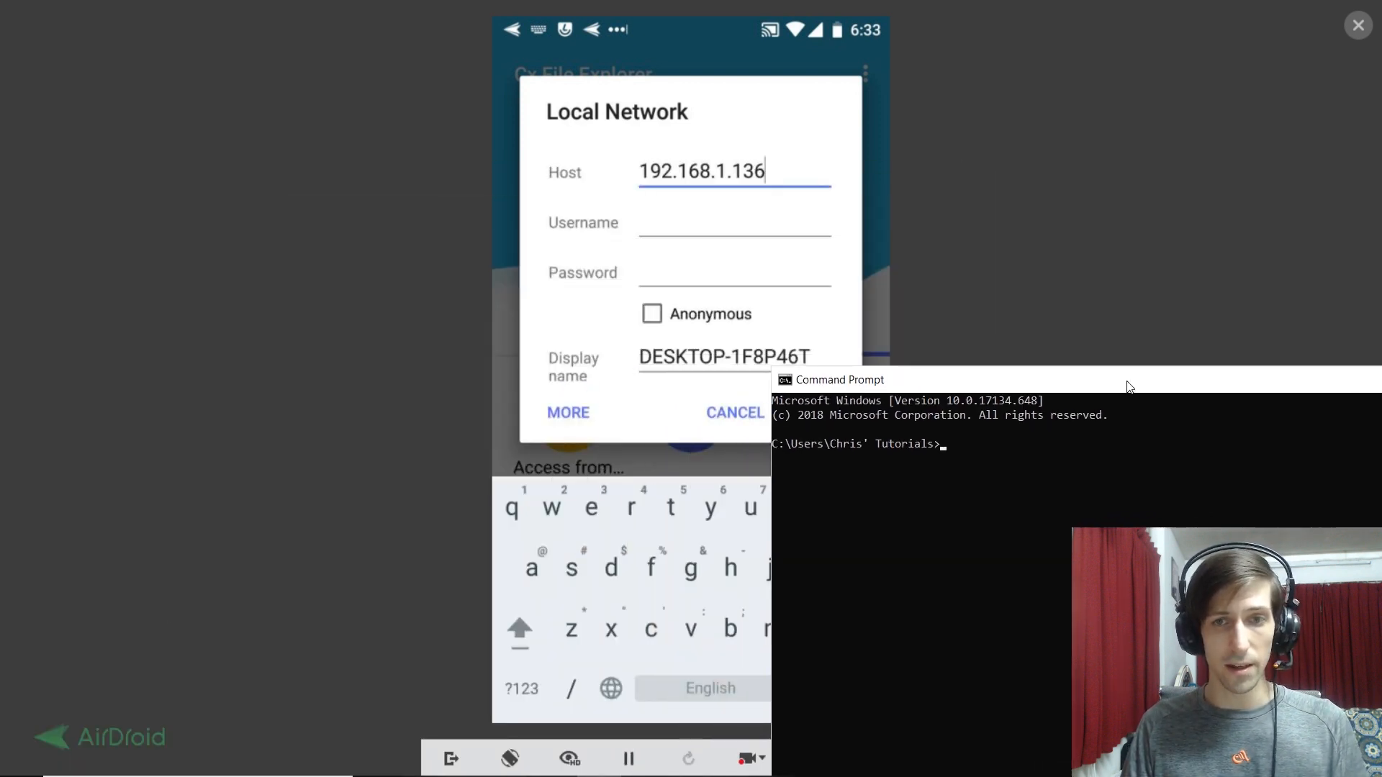
type("ipco")
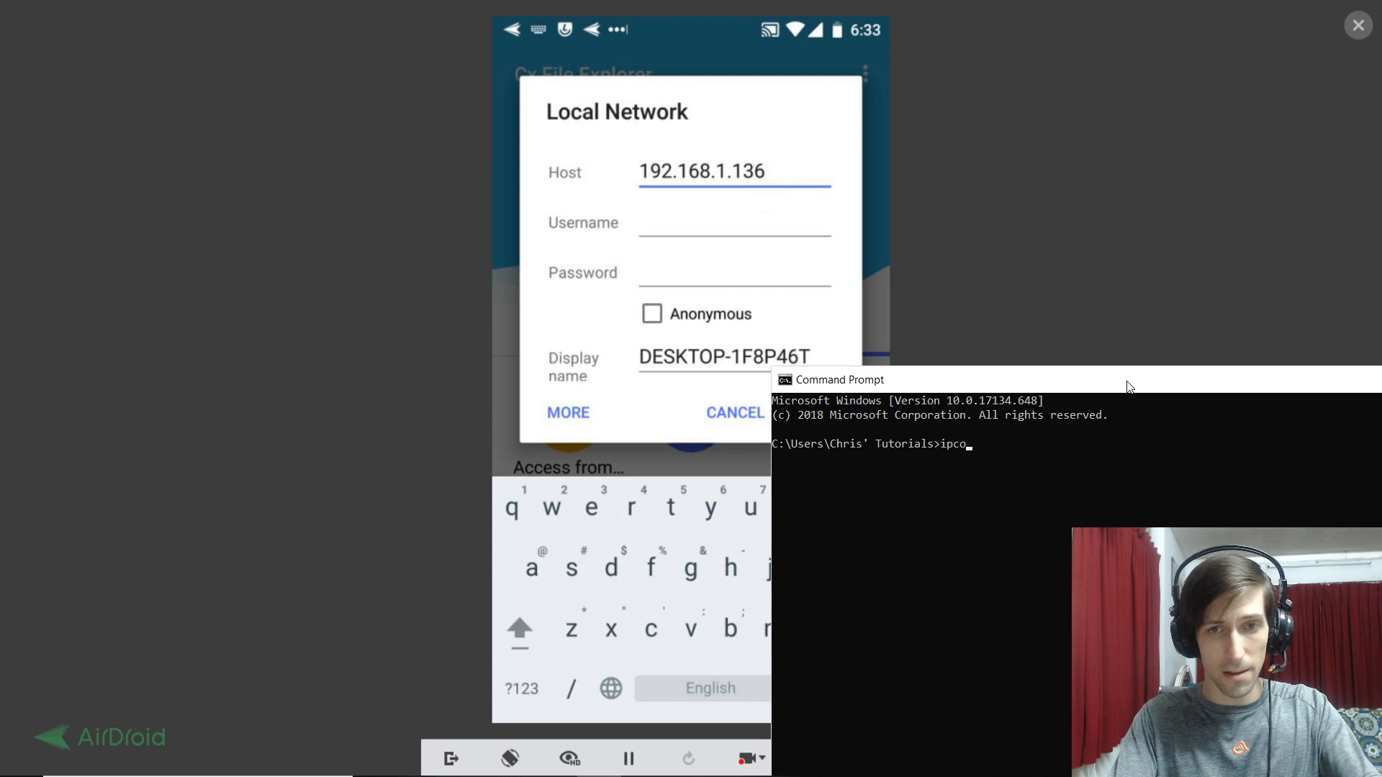
key("enter")
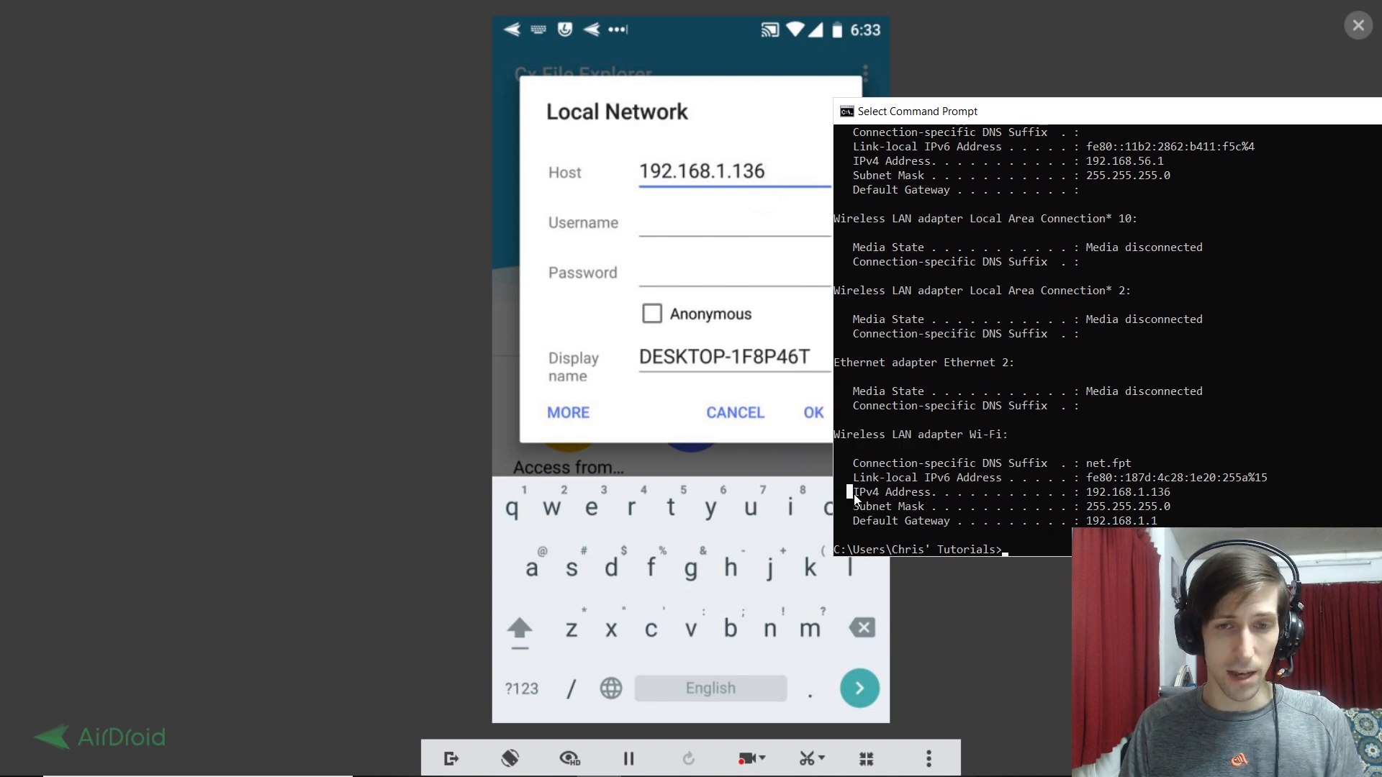
double_click(892, 493)
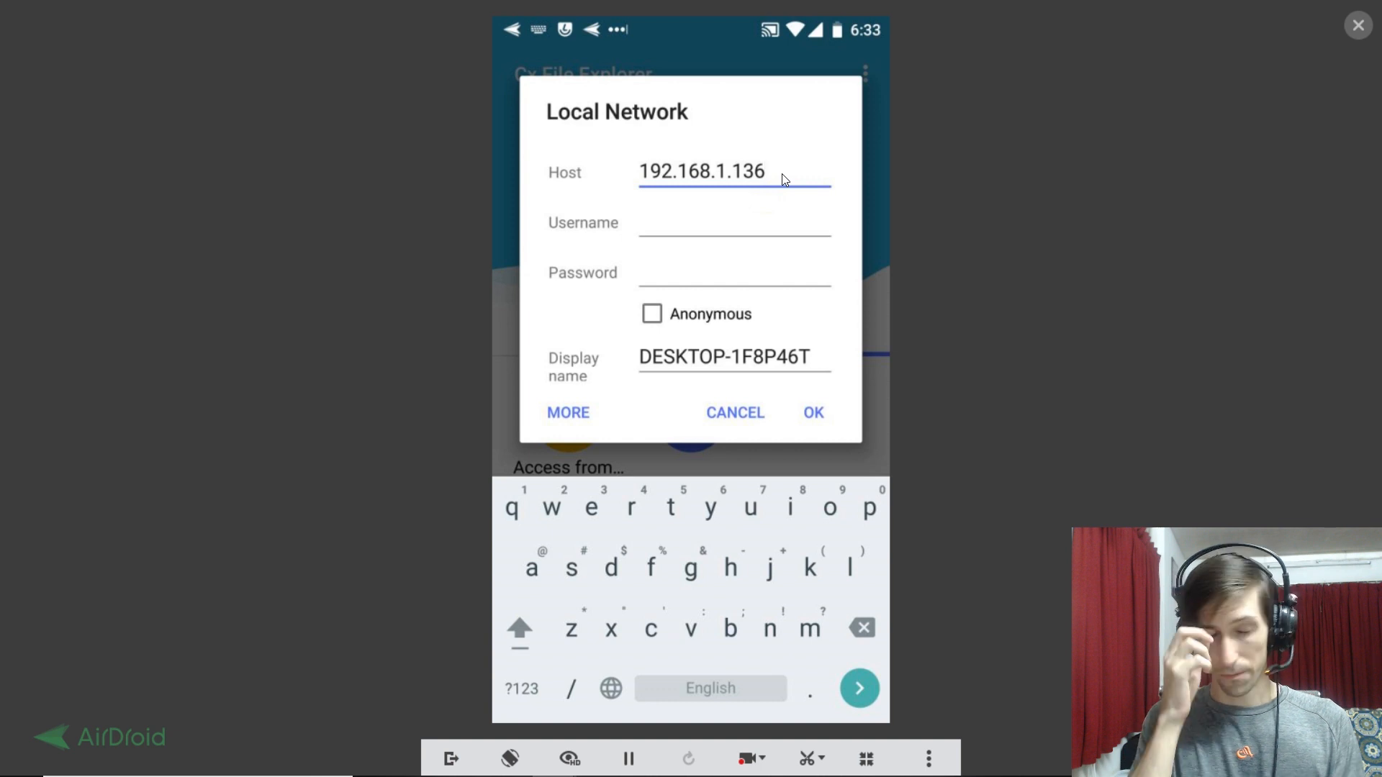
- Enter the Windows account username and password and connect to DESKTOP-1F8P46T
left_click(734, 216)
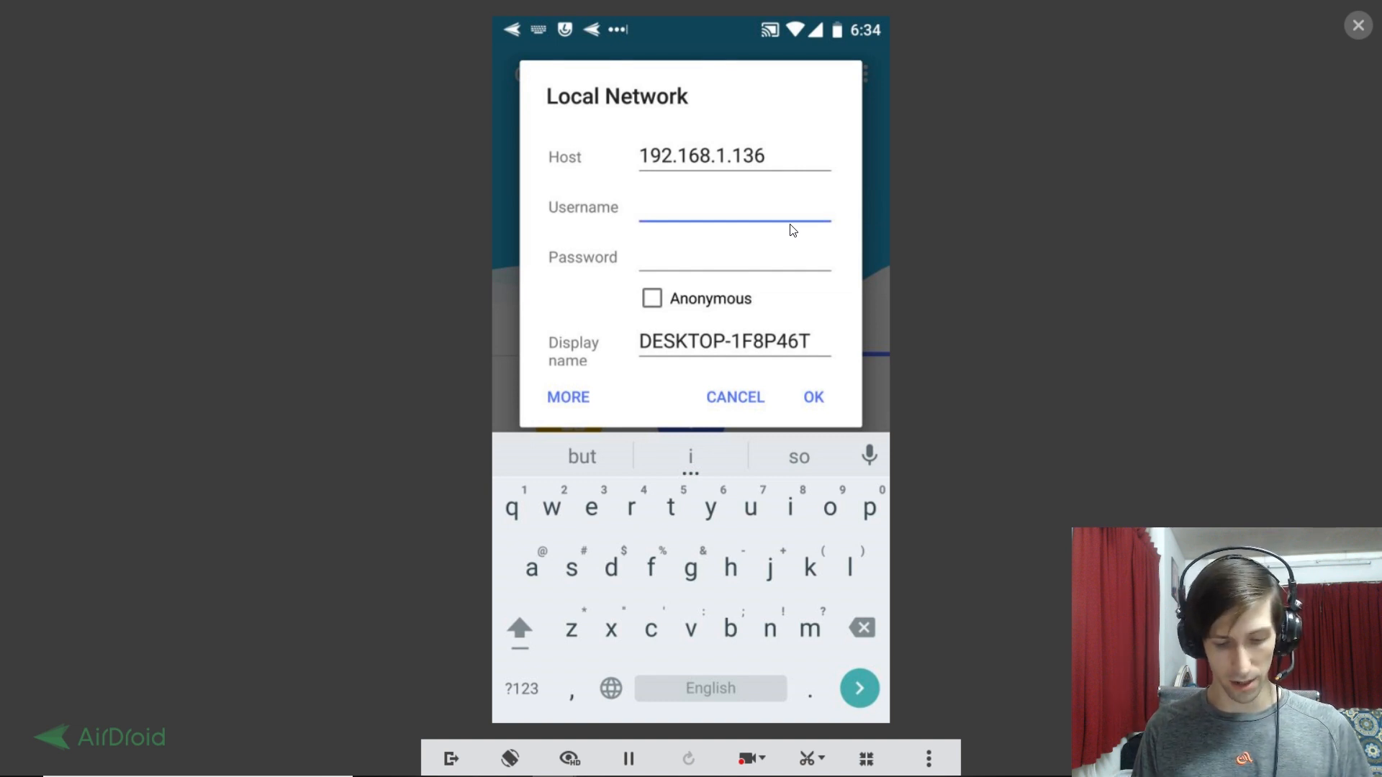
type("Chris Tut")
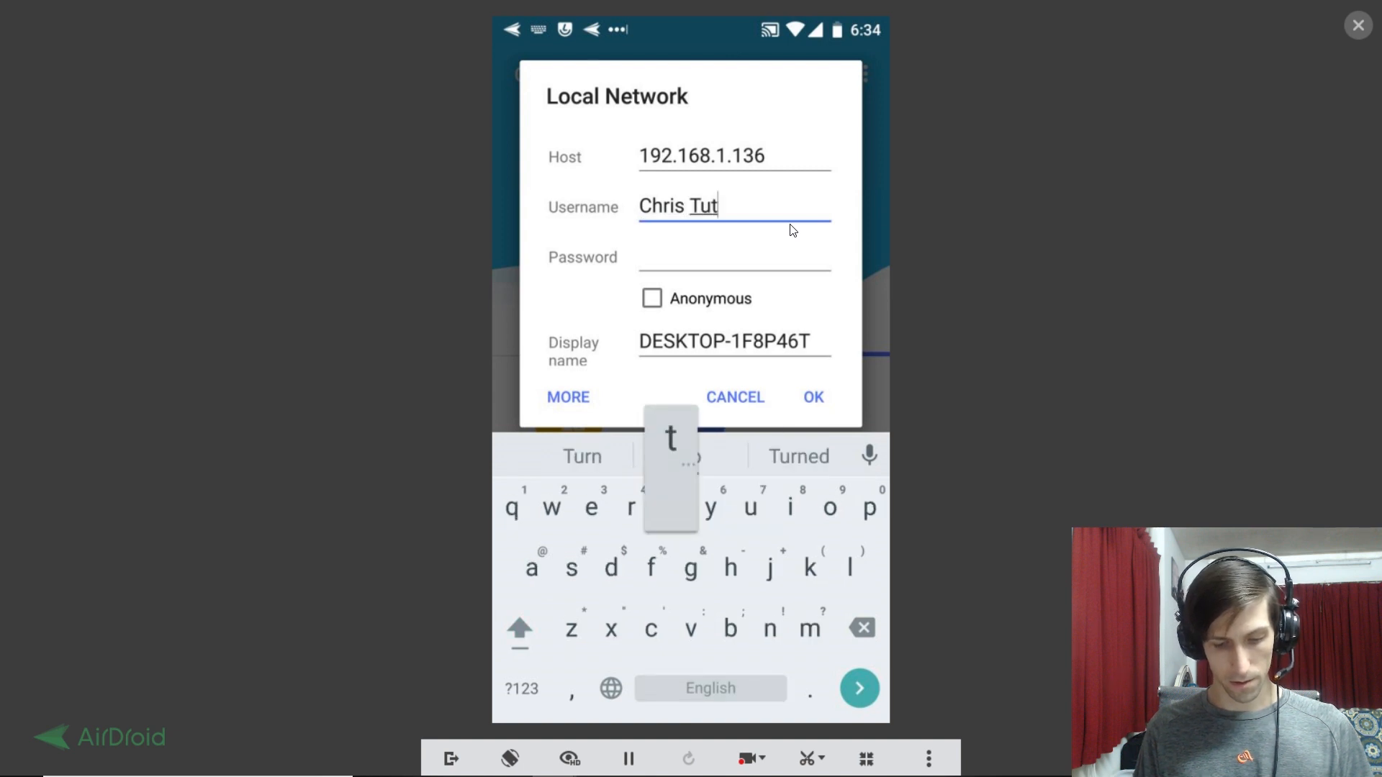
type("orials")
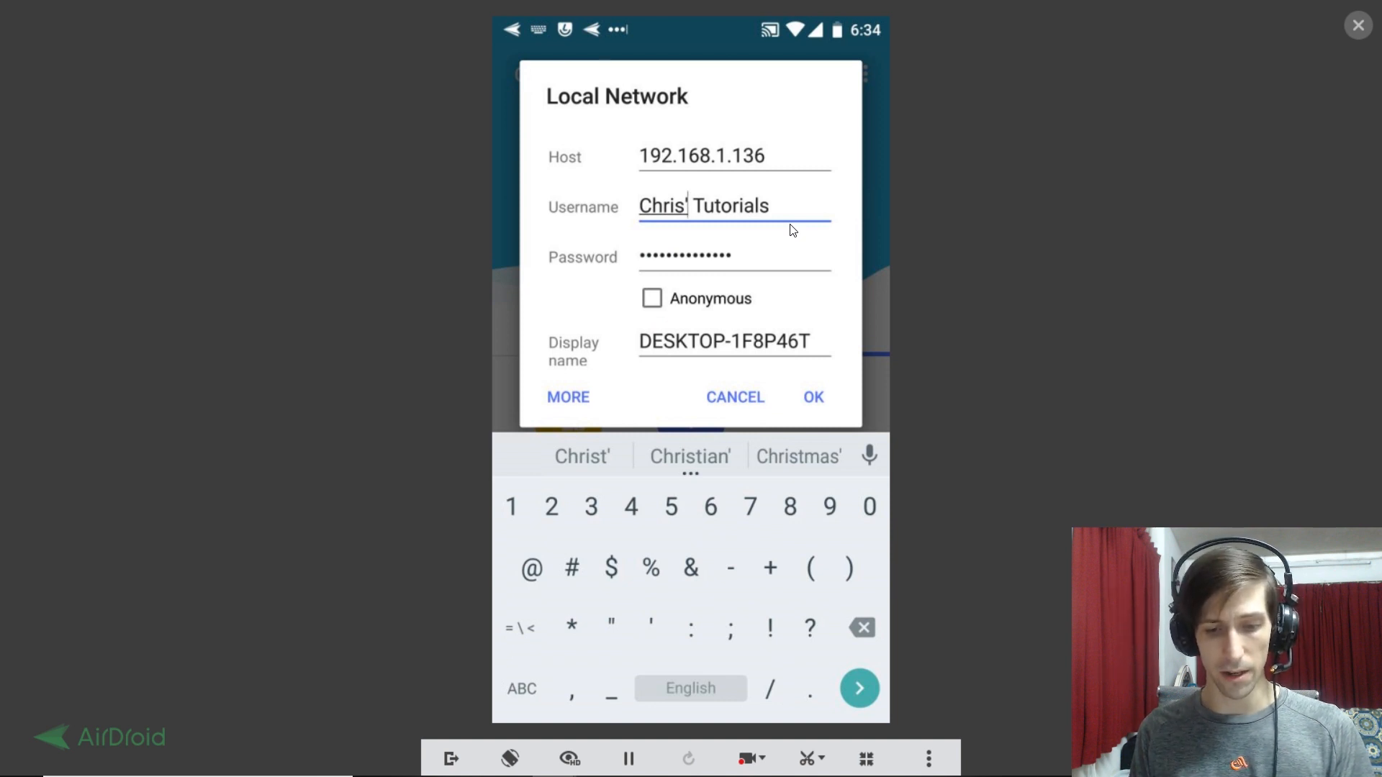
left_click(812, 397)
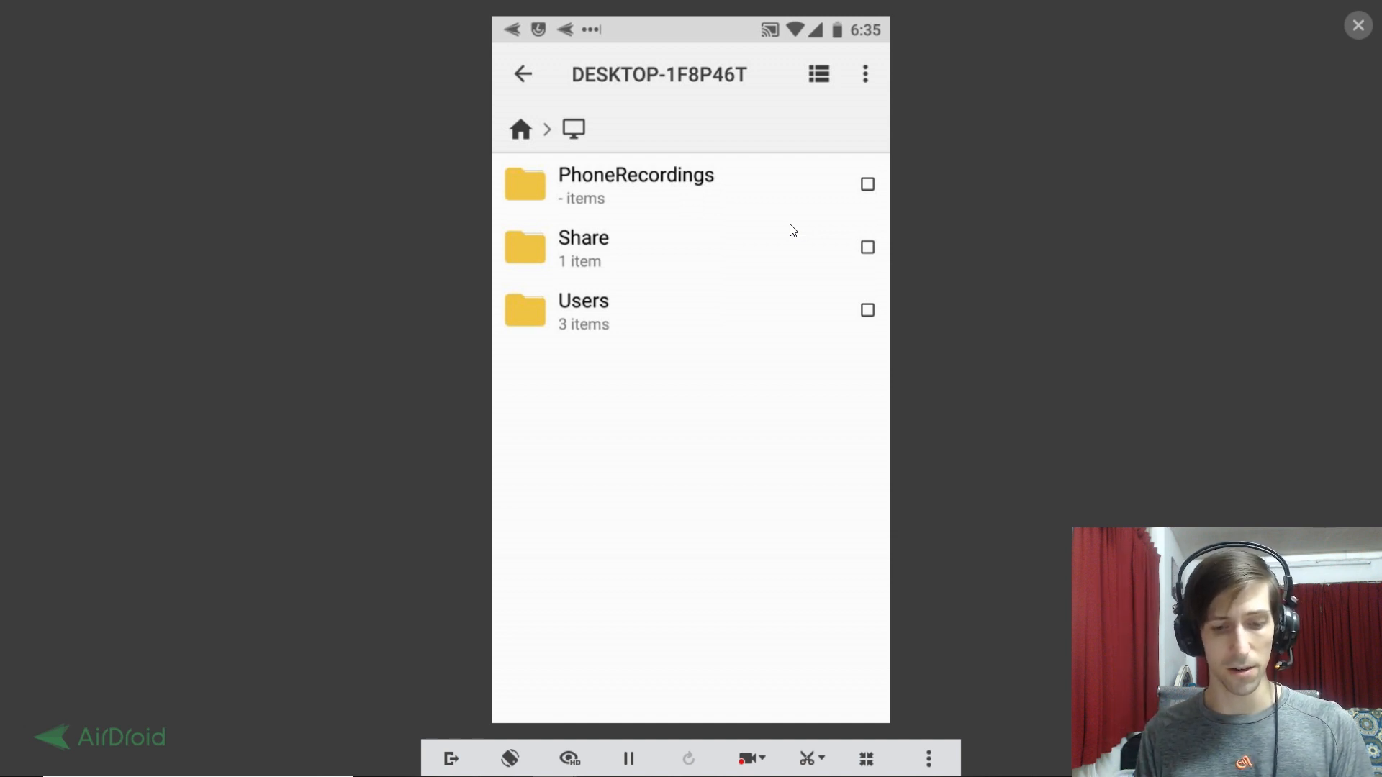
- Browse the PC's Users folder, then back out to the Local storage home screen
left_click(583, 311)
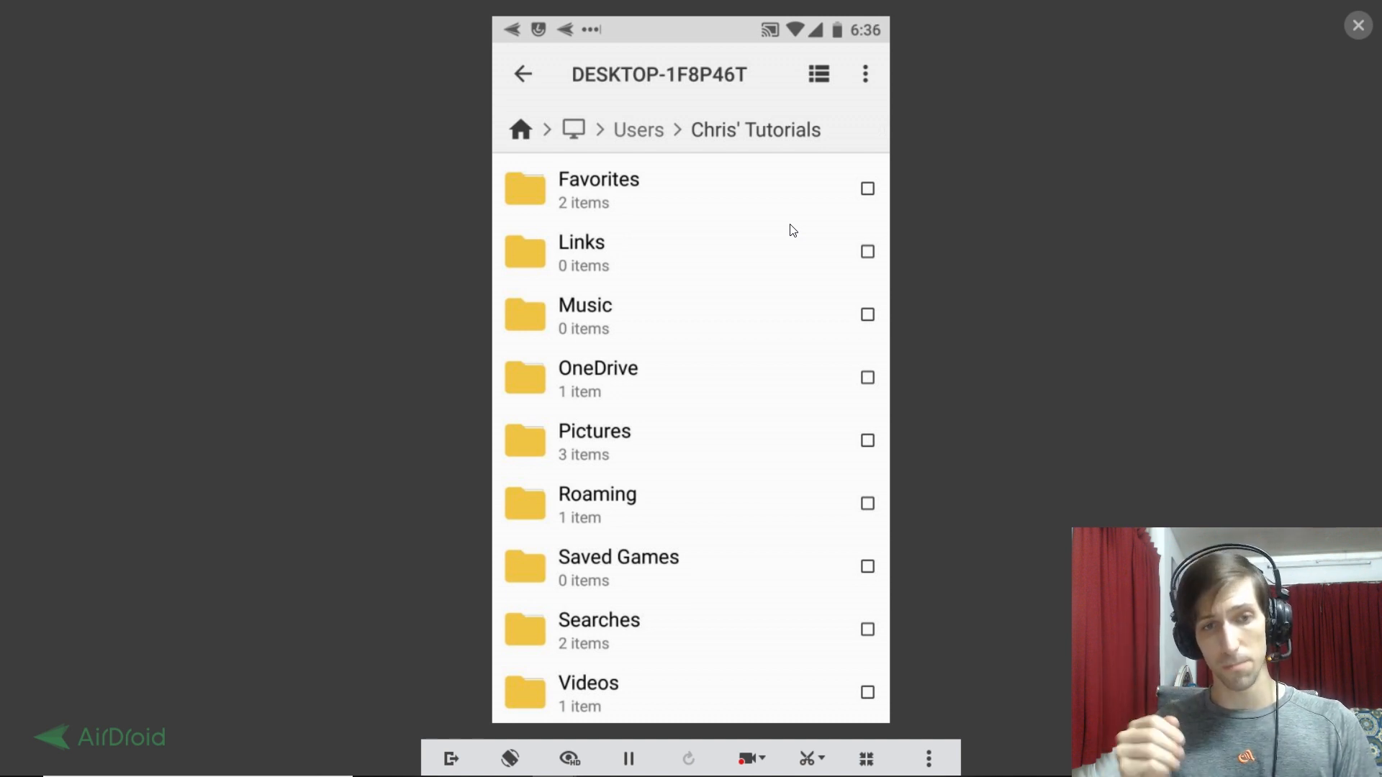
left_click(573, 130)
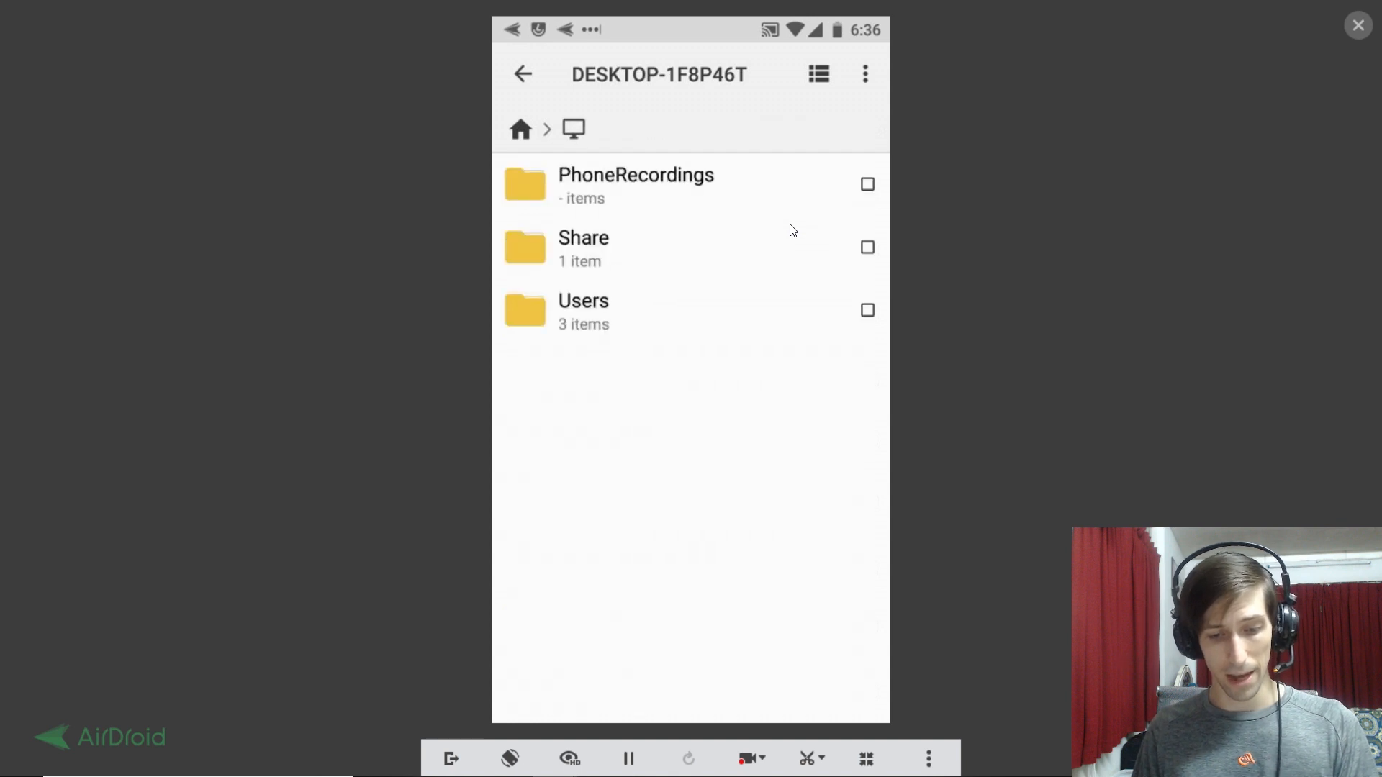
left_click(521, 73)
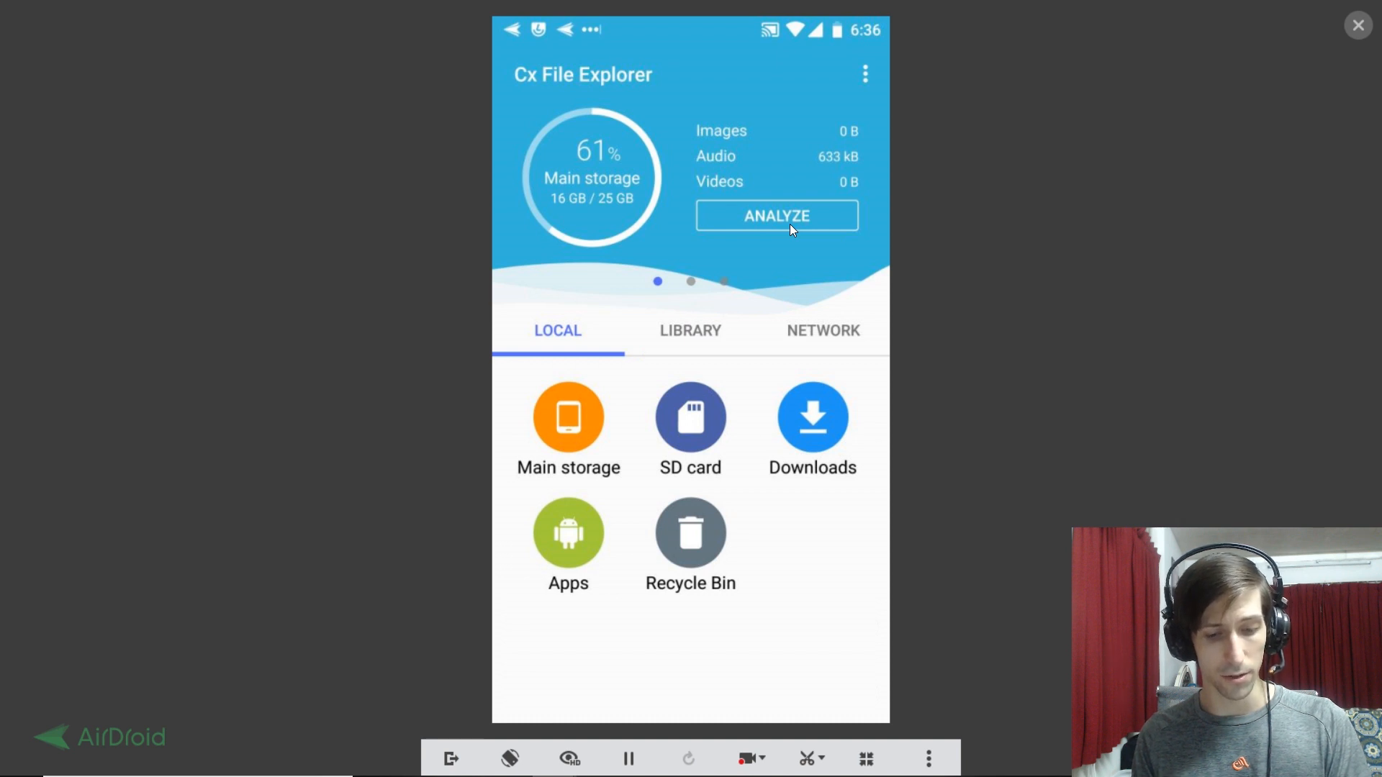
- Pick up the recorded video from Library > Videos > Captures for moving and return home
left_click(690, 331)
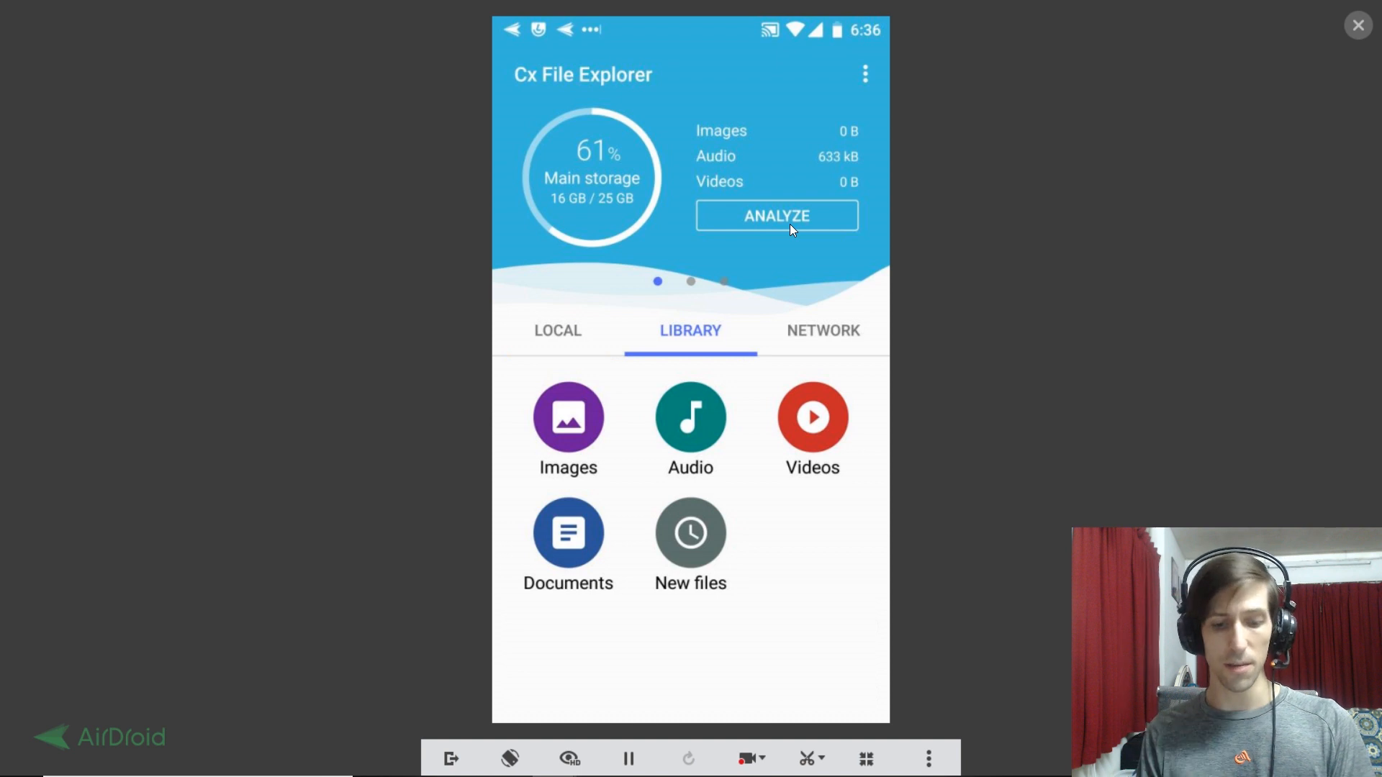
left_click(811, 419)
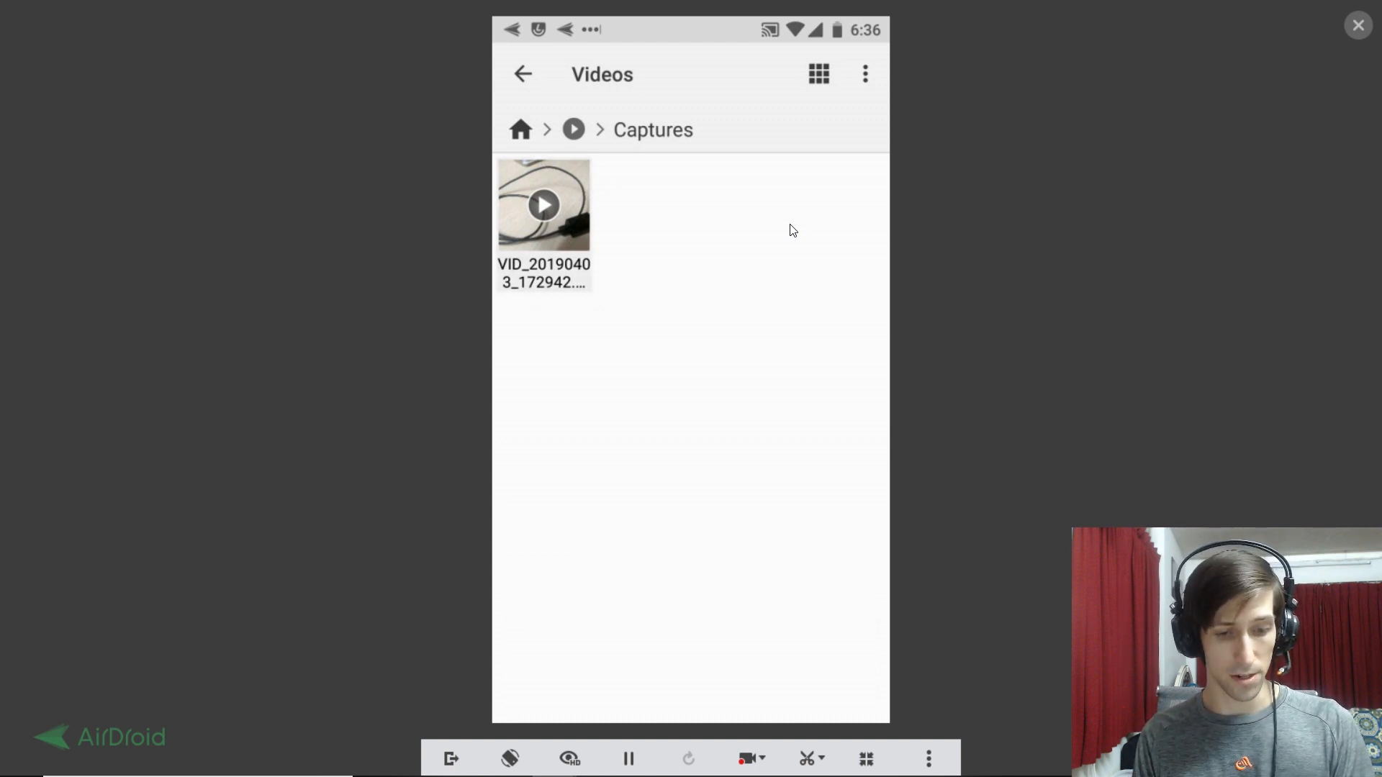
left_click(544, 205)
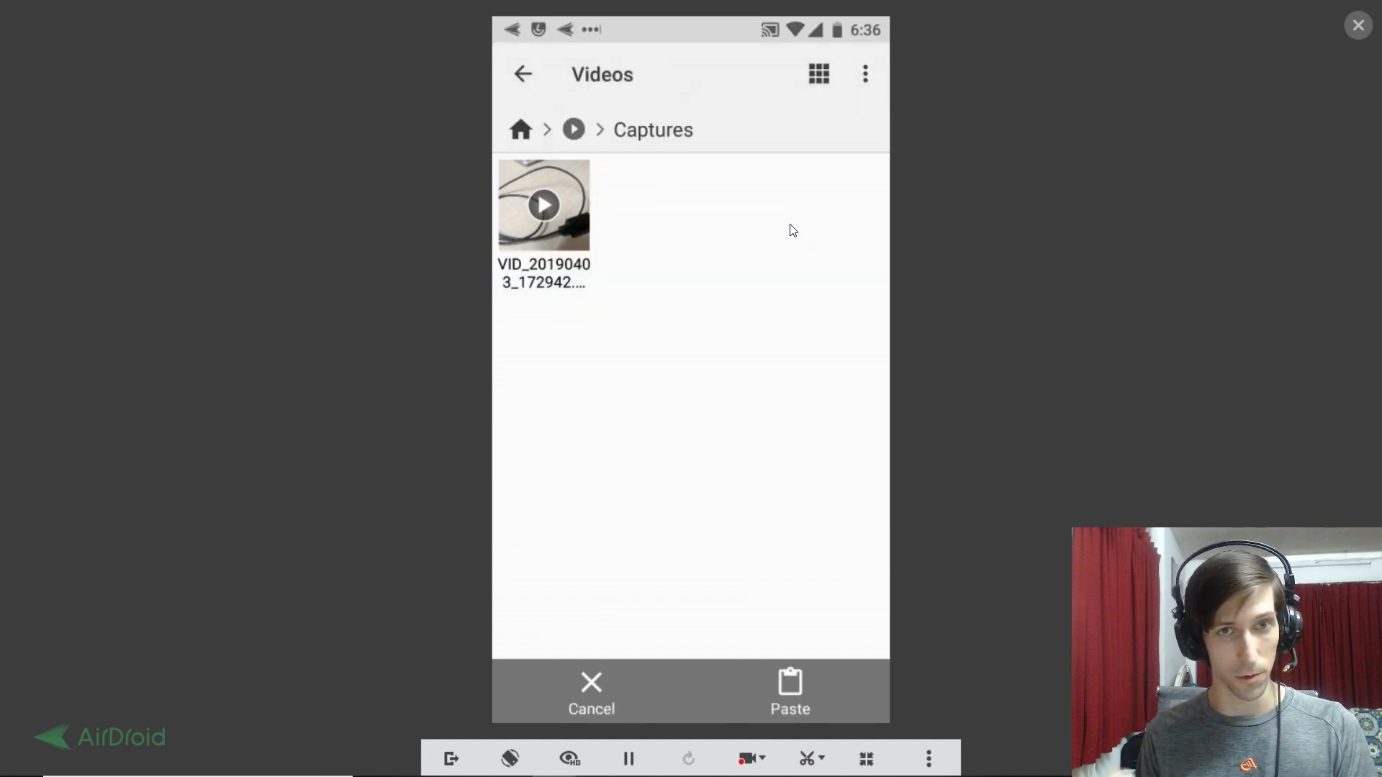
left_click(523, 73)
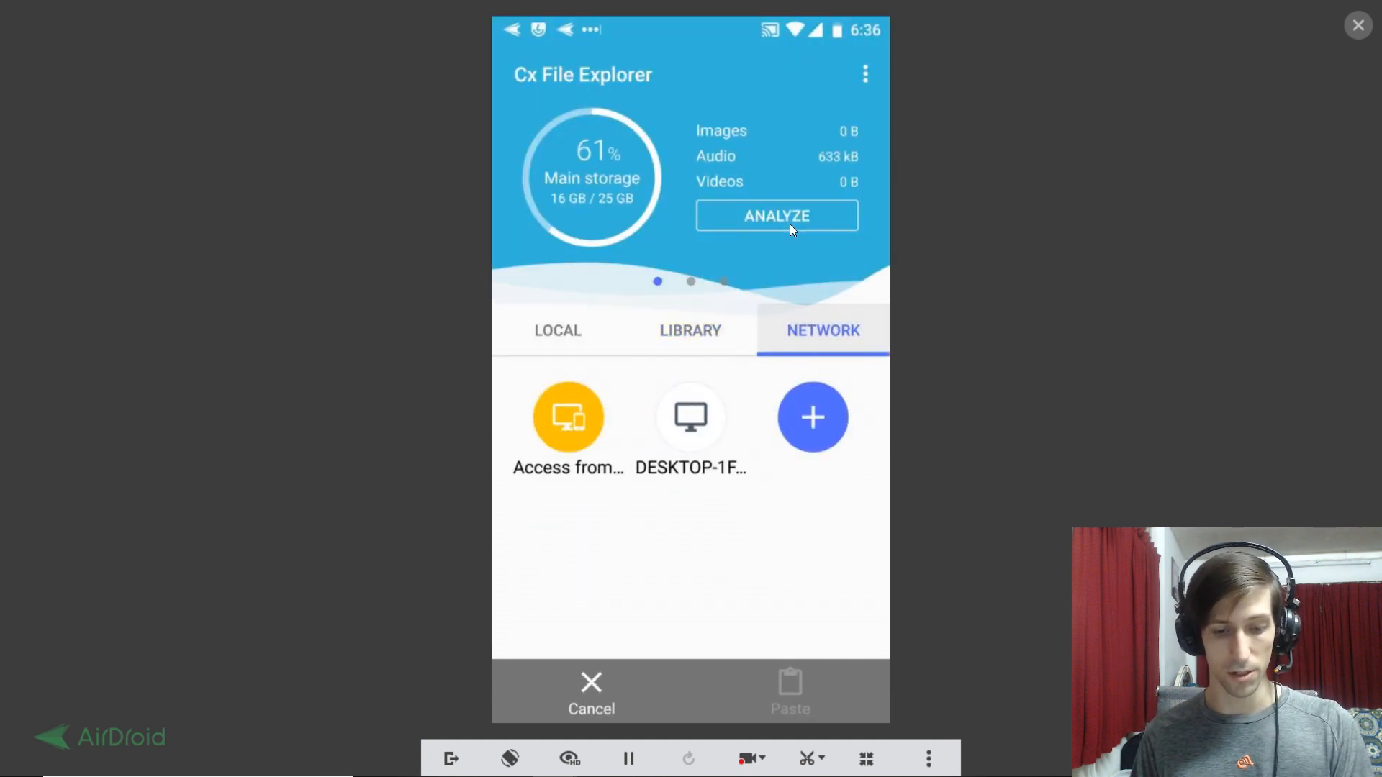
- Paste VID_20190403_172942.mp4 into the PC's Users > Chris' Tutorials > Videos folder
left_click(690, 418)
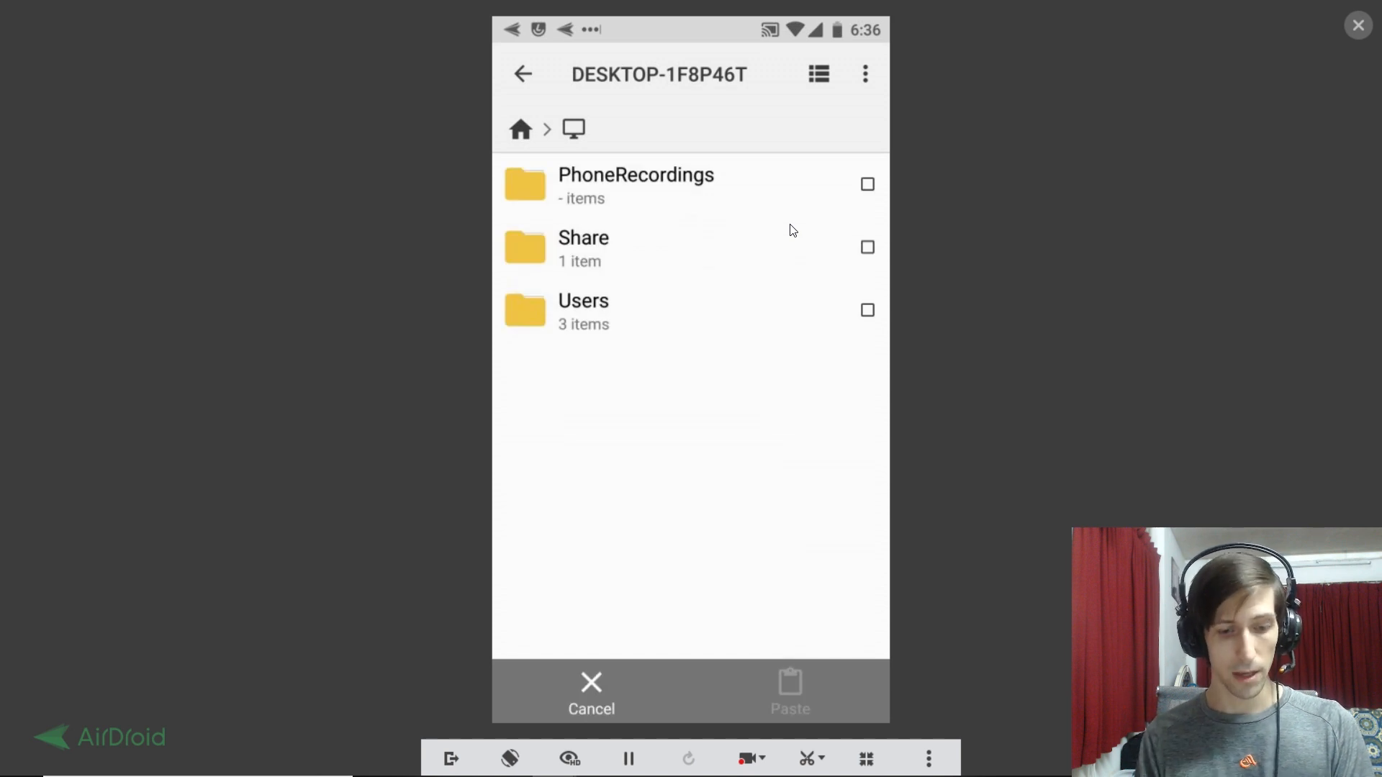
left_click(583, 313)
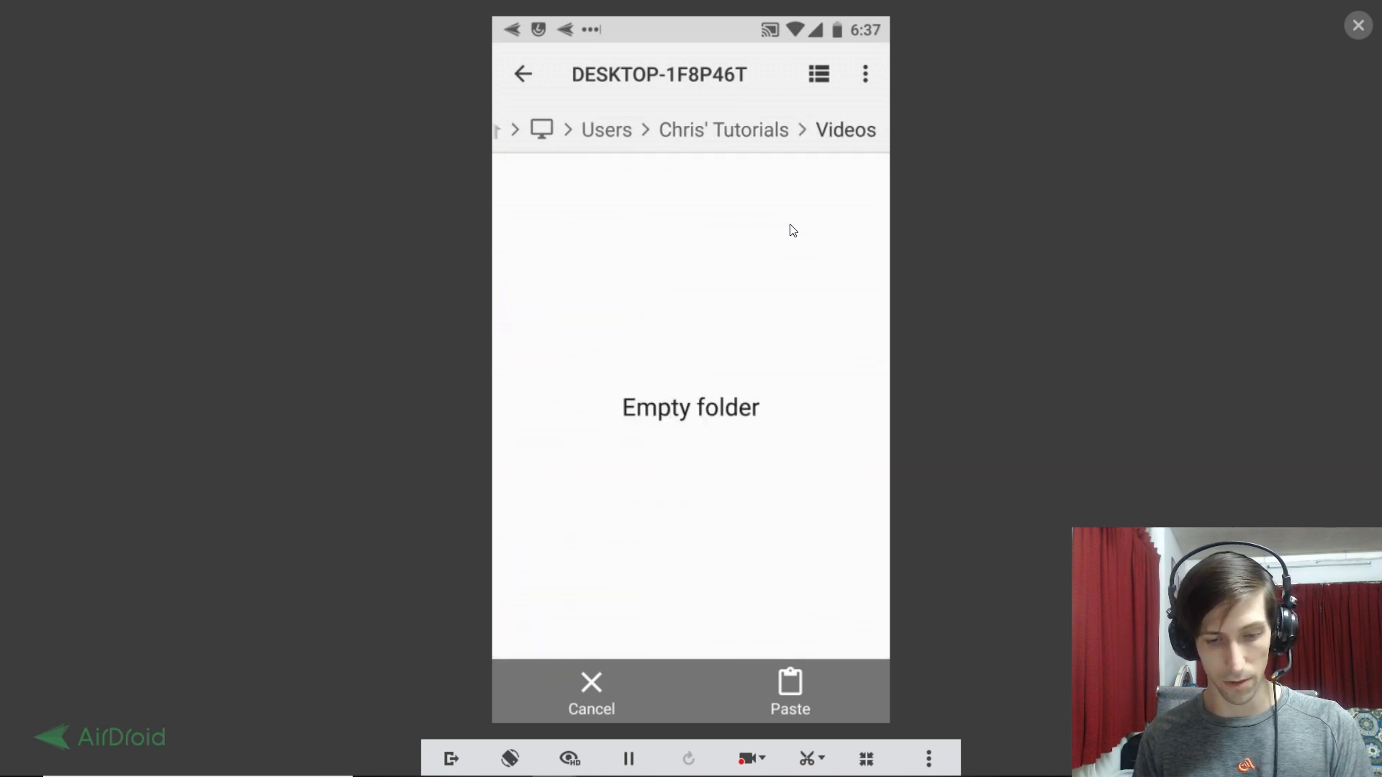
left_click(789, 694)
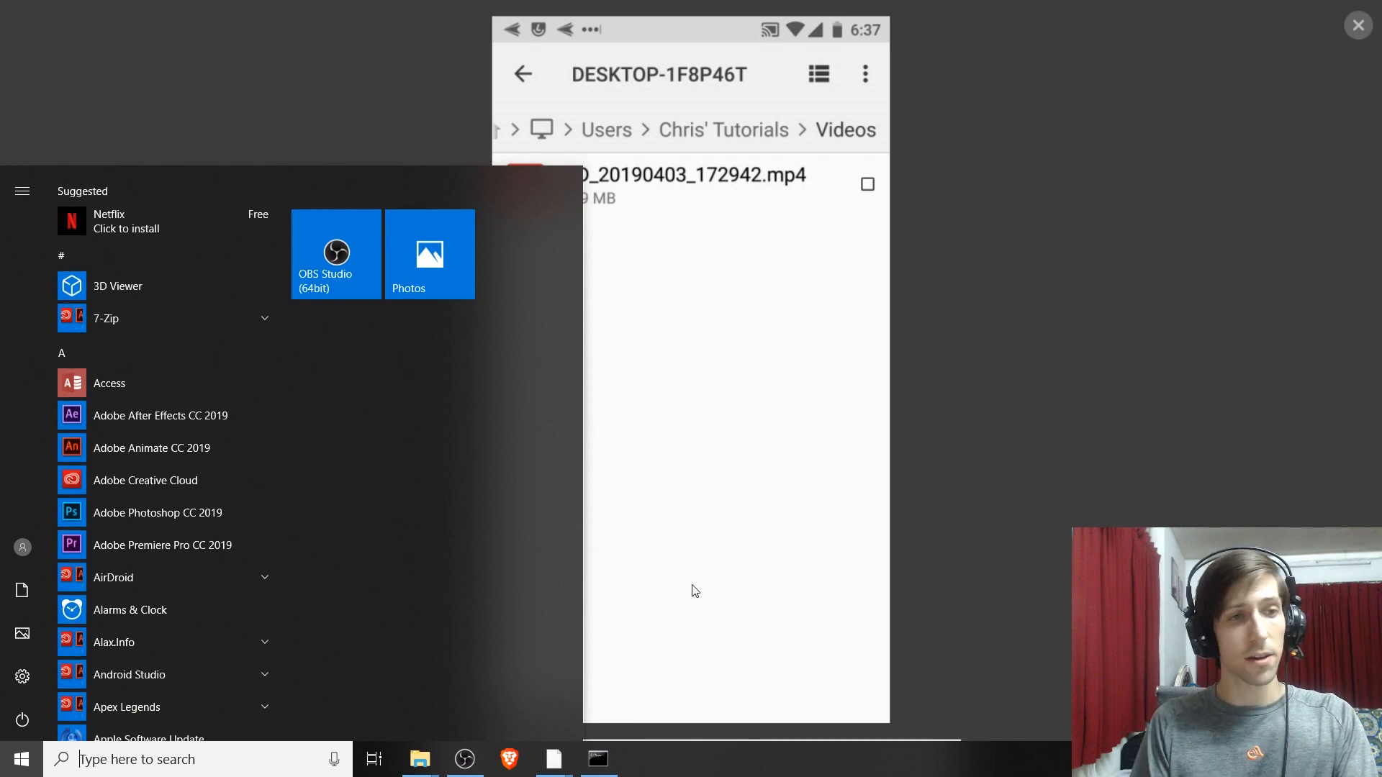
- Play VID_20190403_172942 from the PC's Videos folder, then close the player
type("videos")
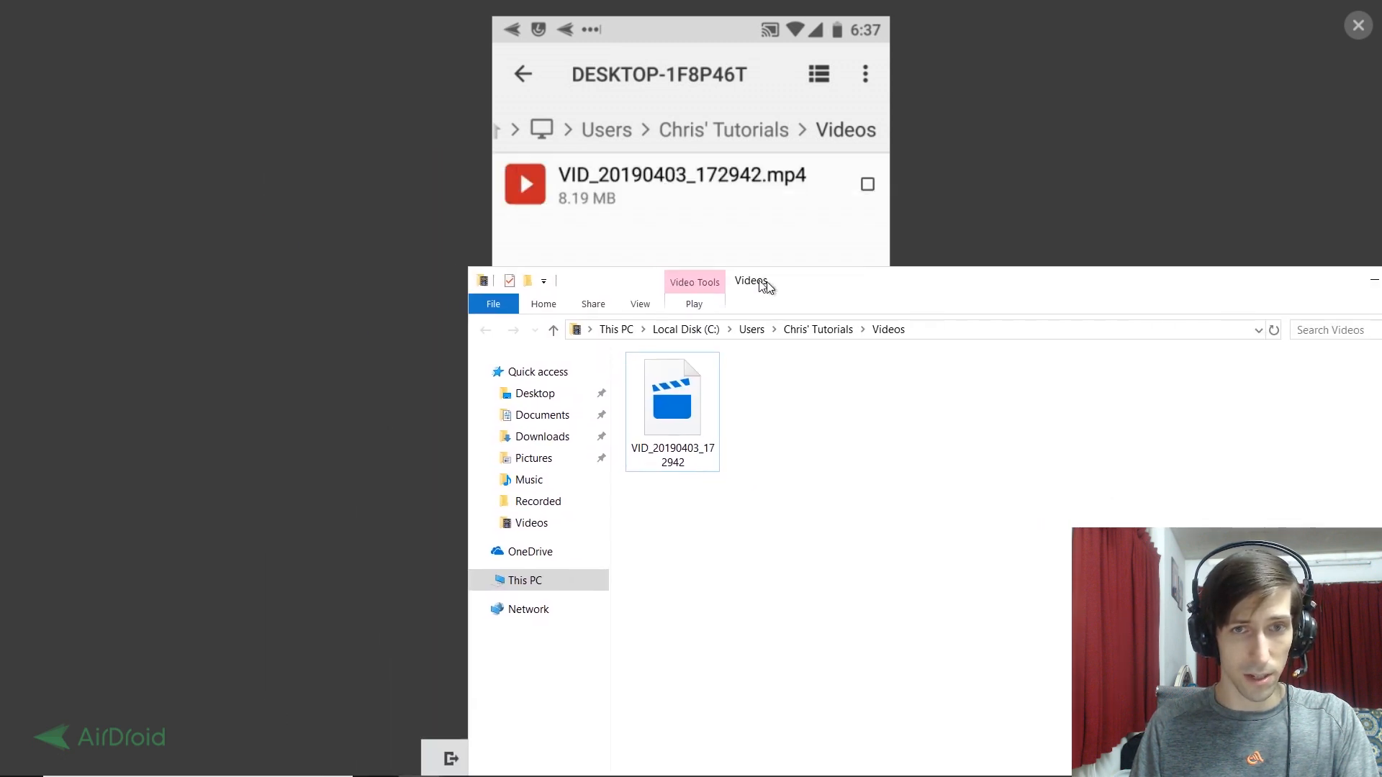
left_click(671, 395)
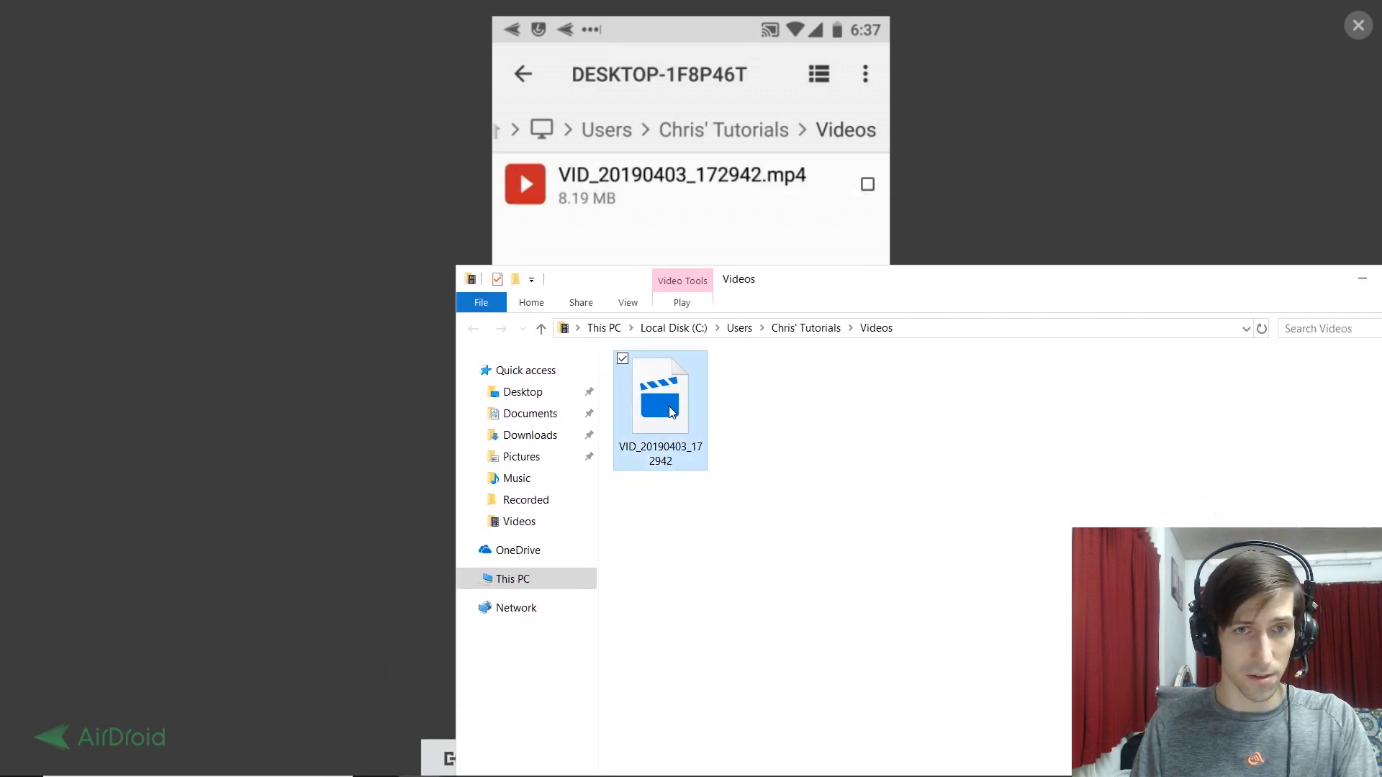
double_click(659, 392)
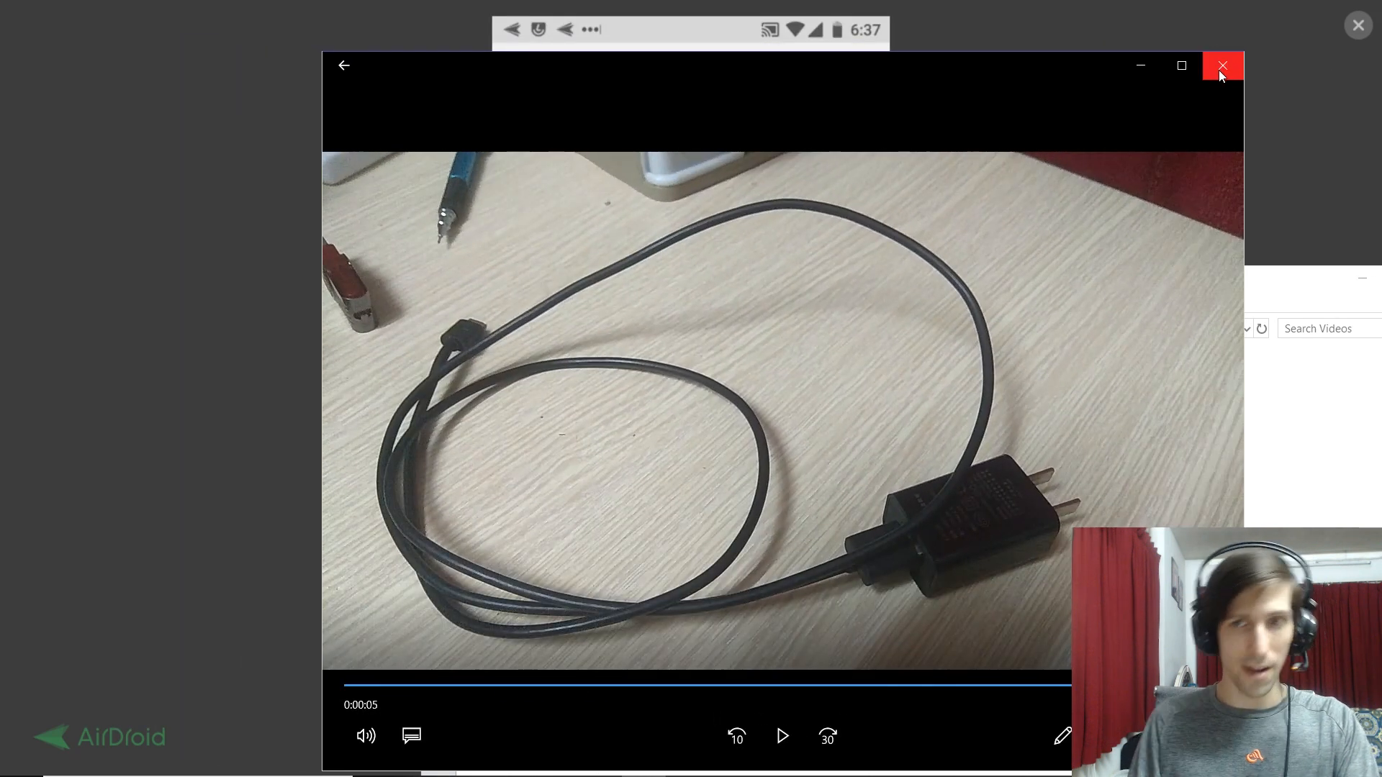
left_click(1224, 67)
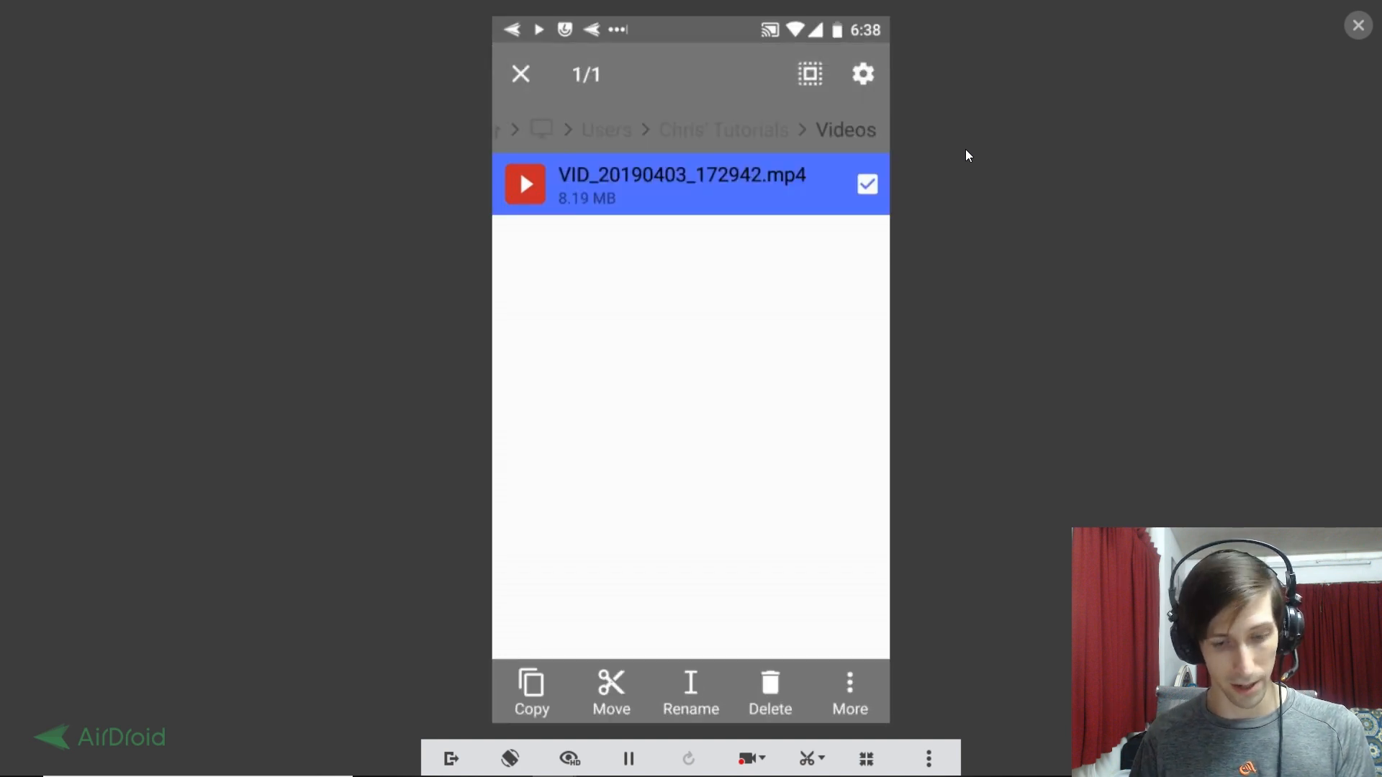
- Move the mp4 off the PC and paste it into the SD card's Captures folder
left_click(610, 694)
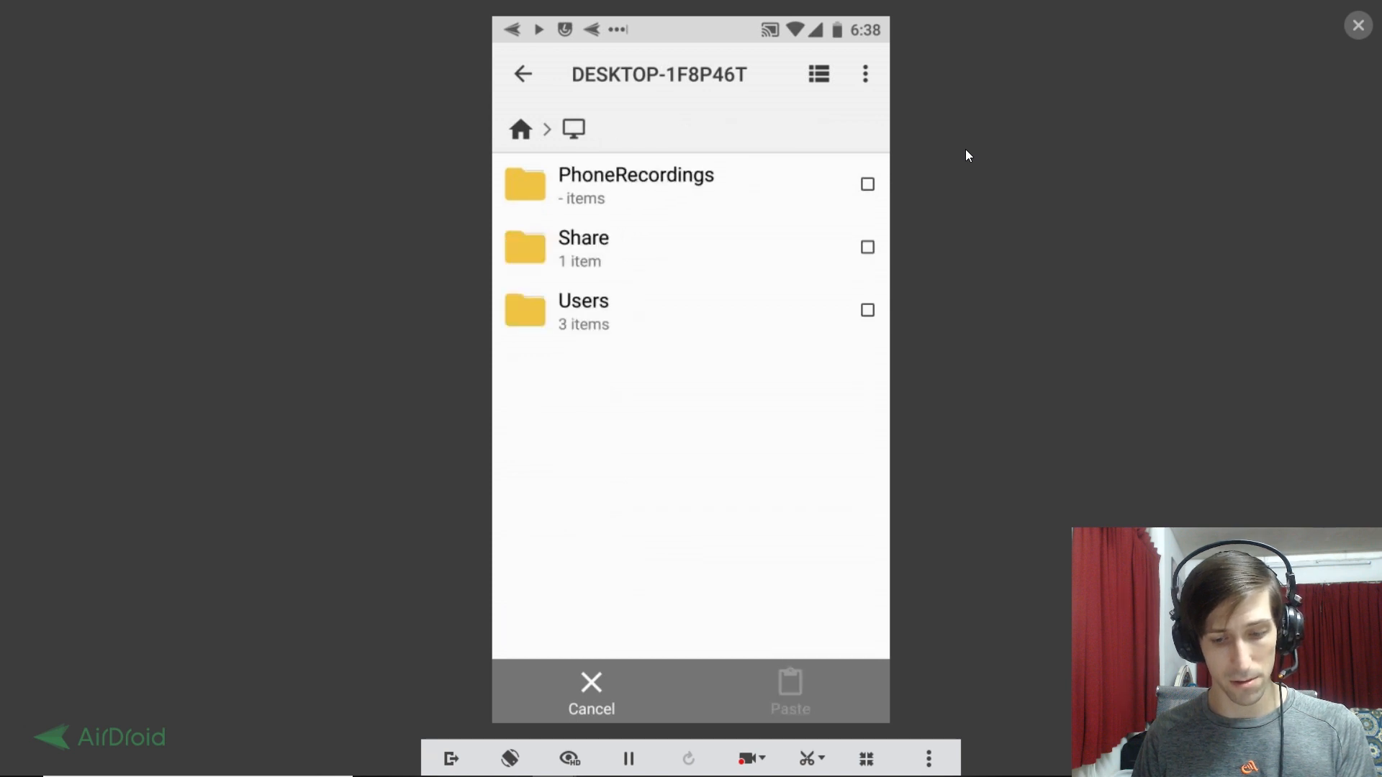
left_click(522, 73)
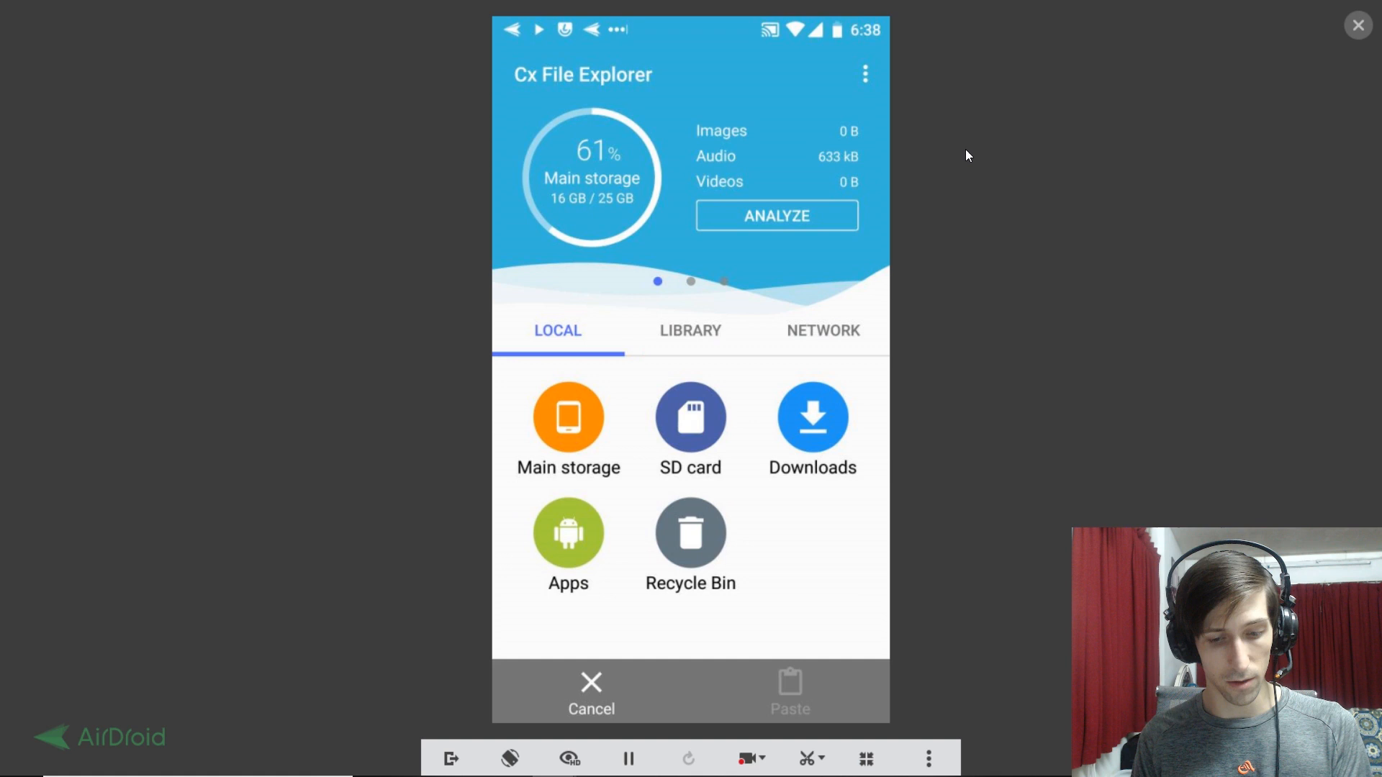
left_click(690, 418)
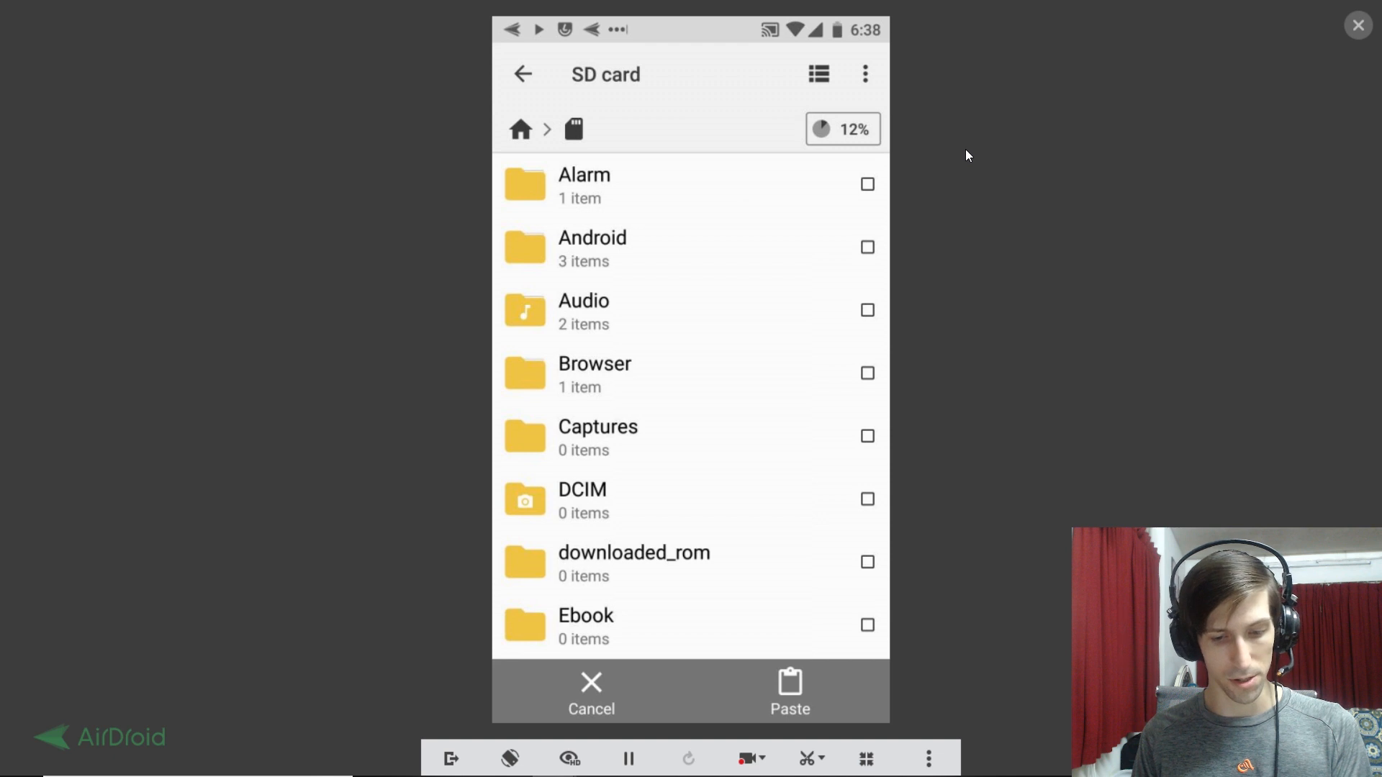
left_click(789, 692)
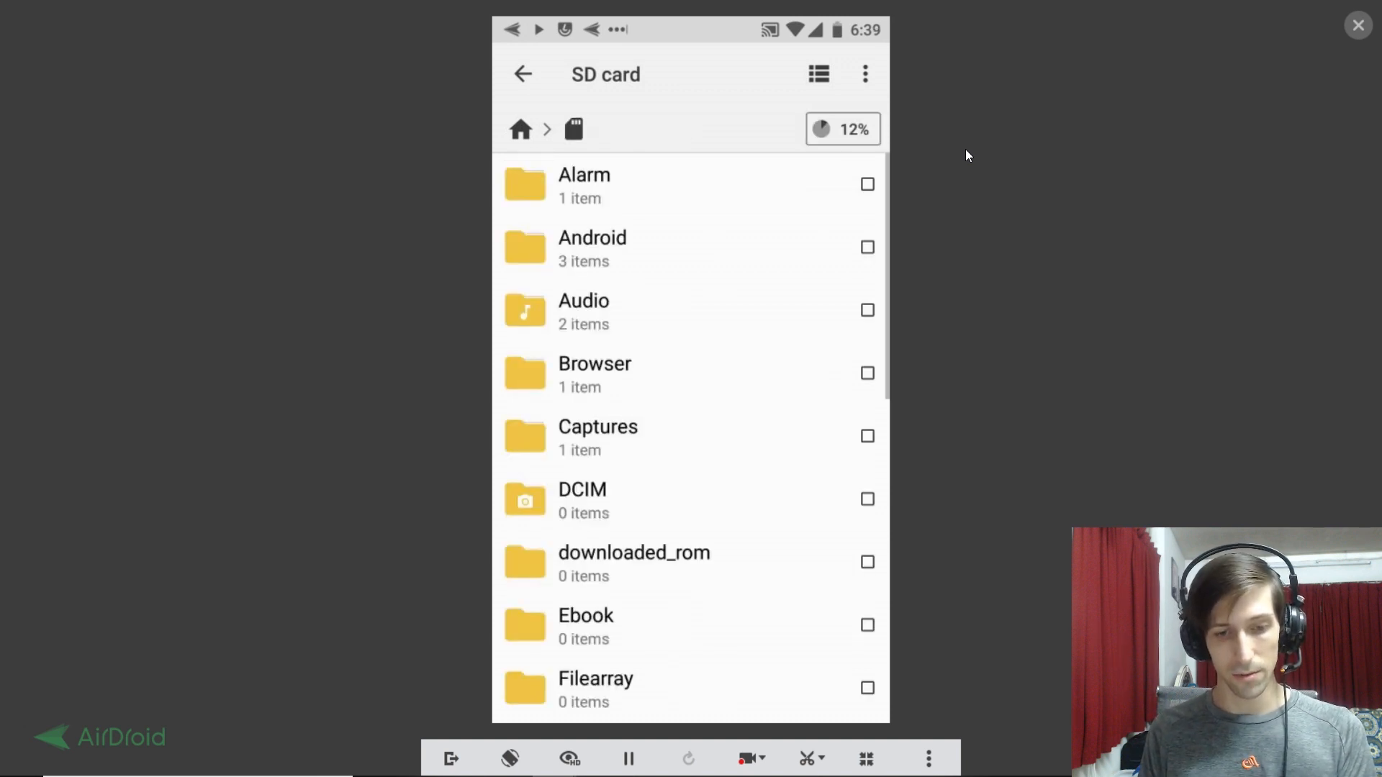
left_click(521, 73)
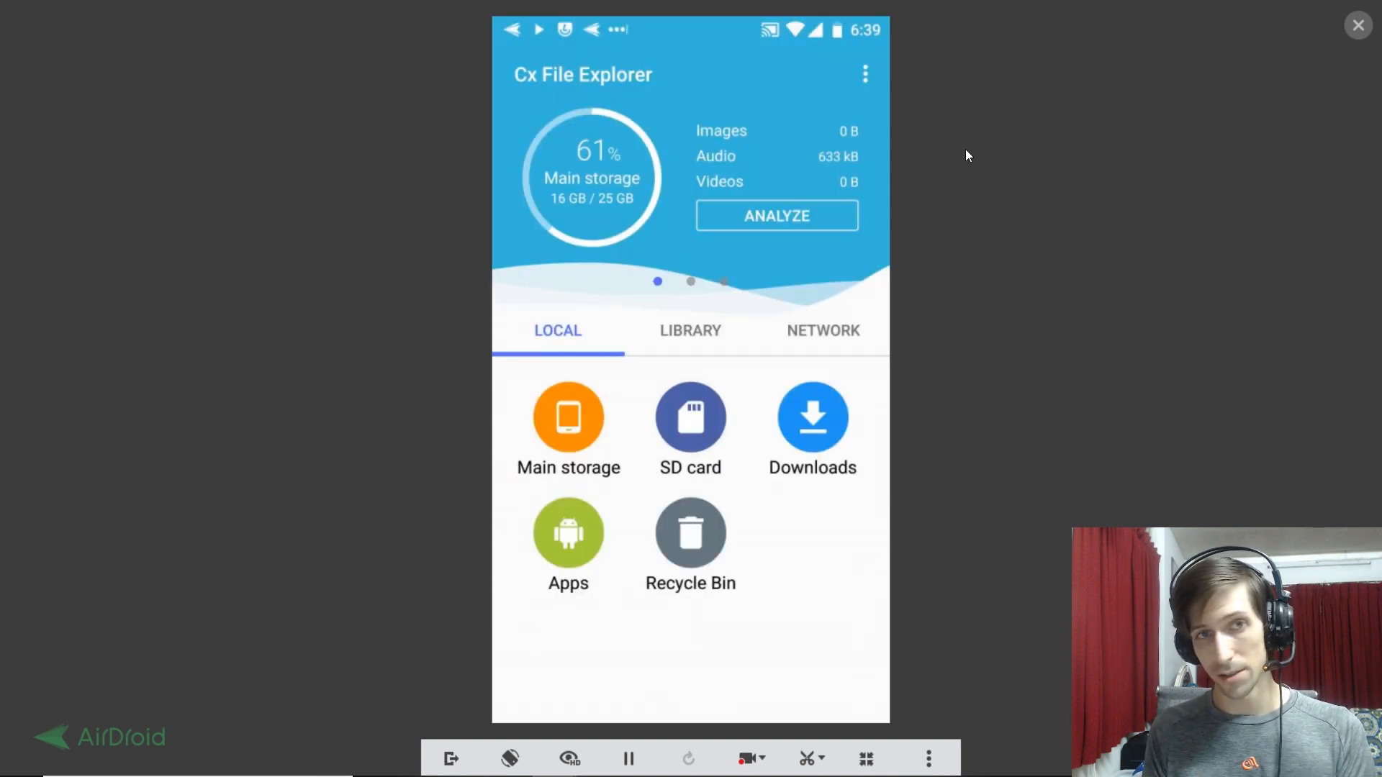